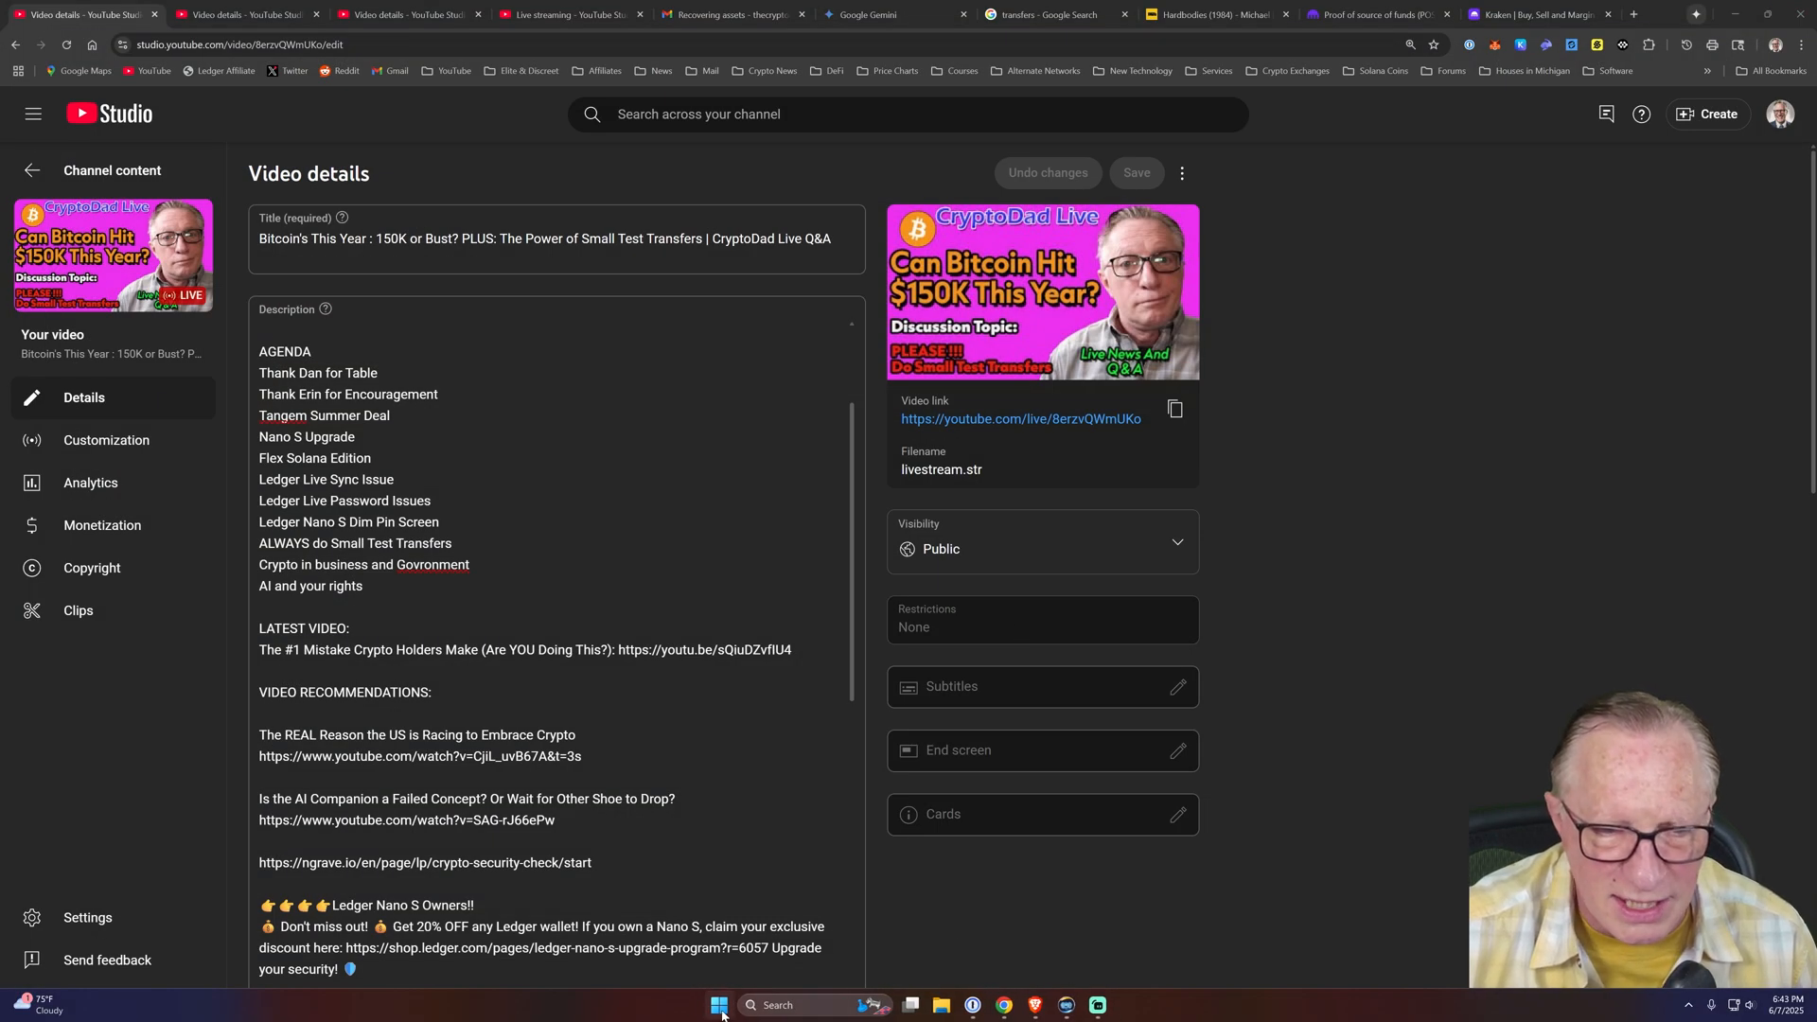
- Switch to Ledger Live to show its portfolio overview with balance and asset allocation
left_click(719, 1005)
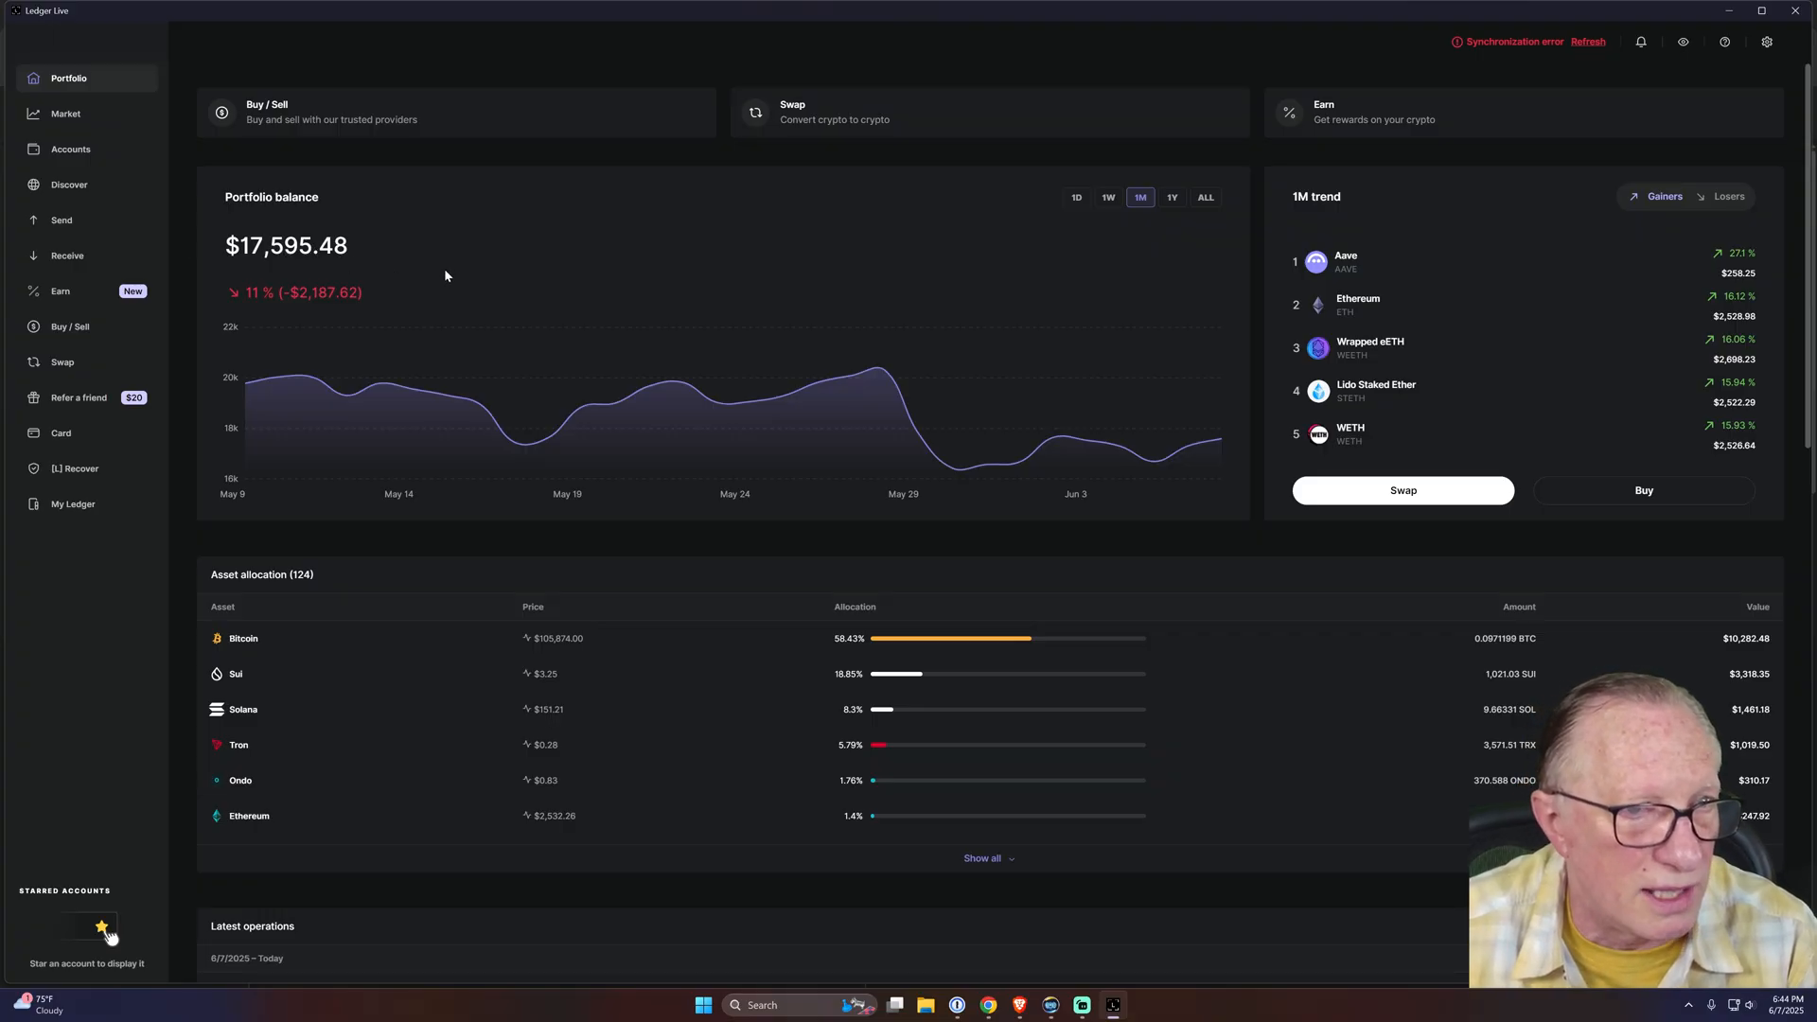
mouse_move(453, 257)
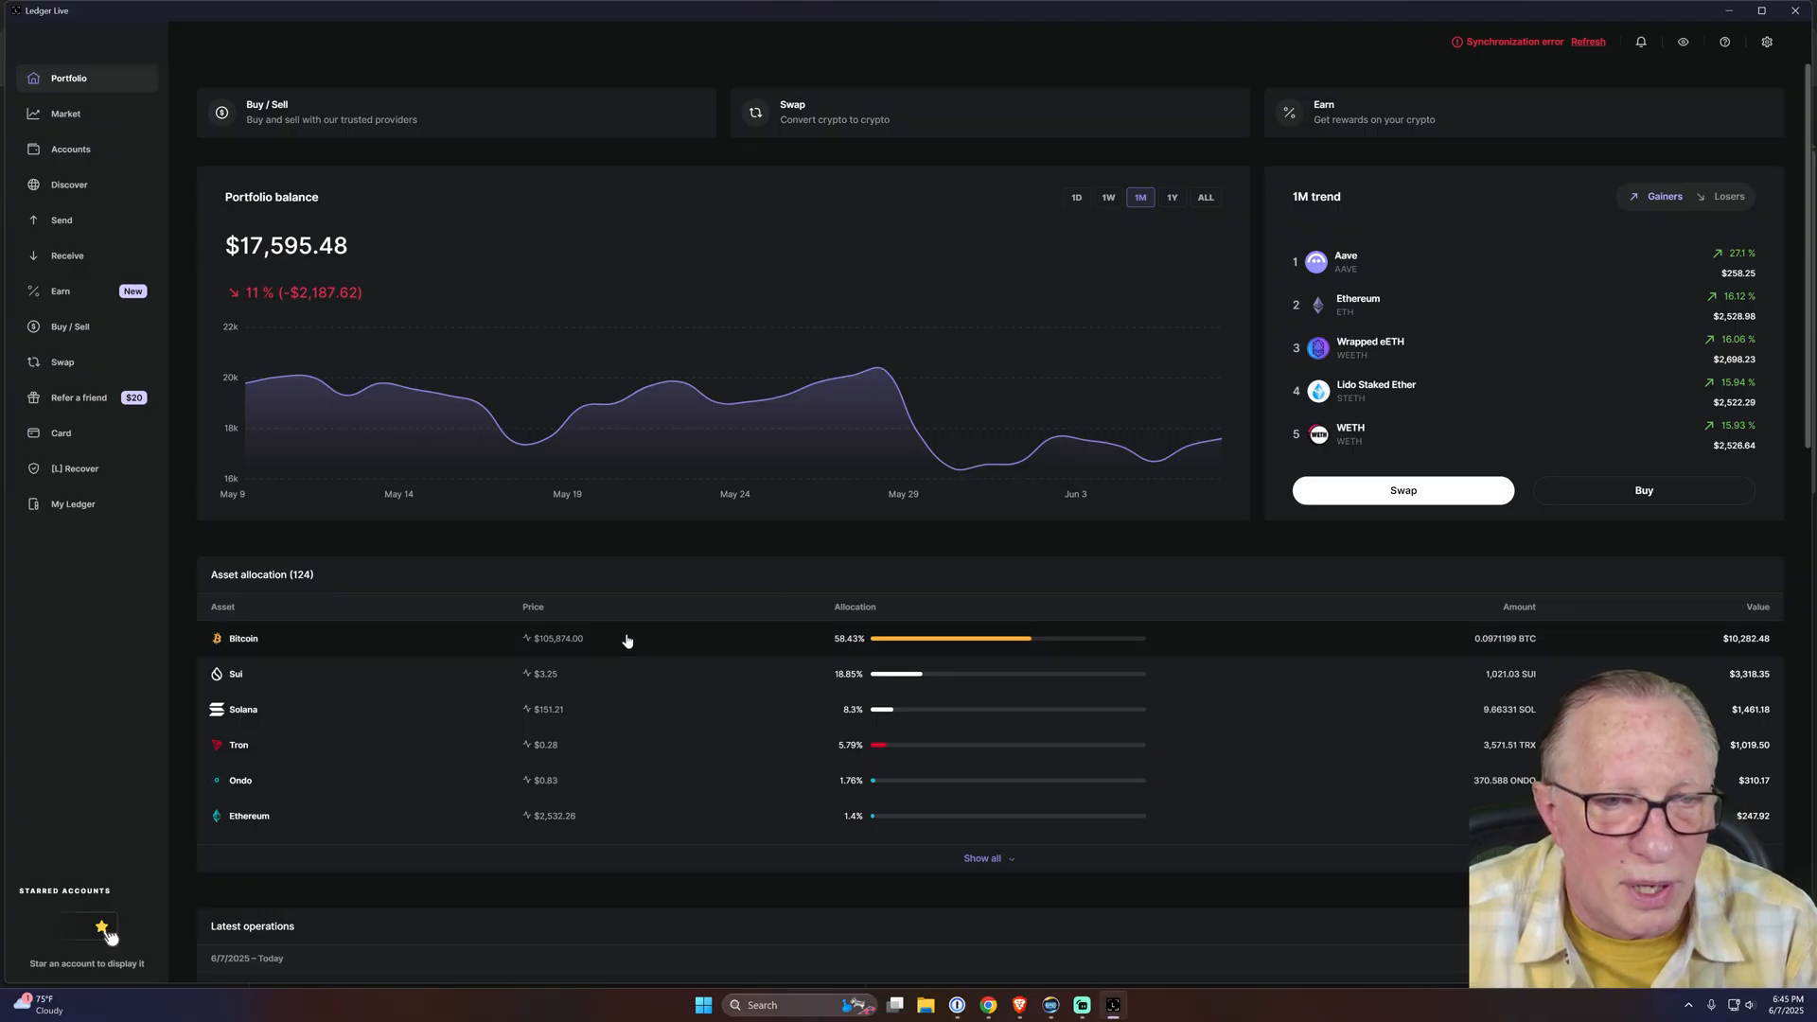
mouse_move(691, 647)
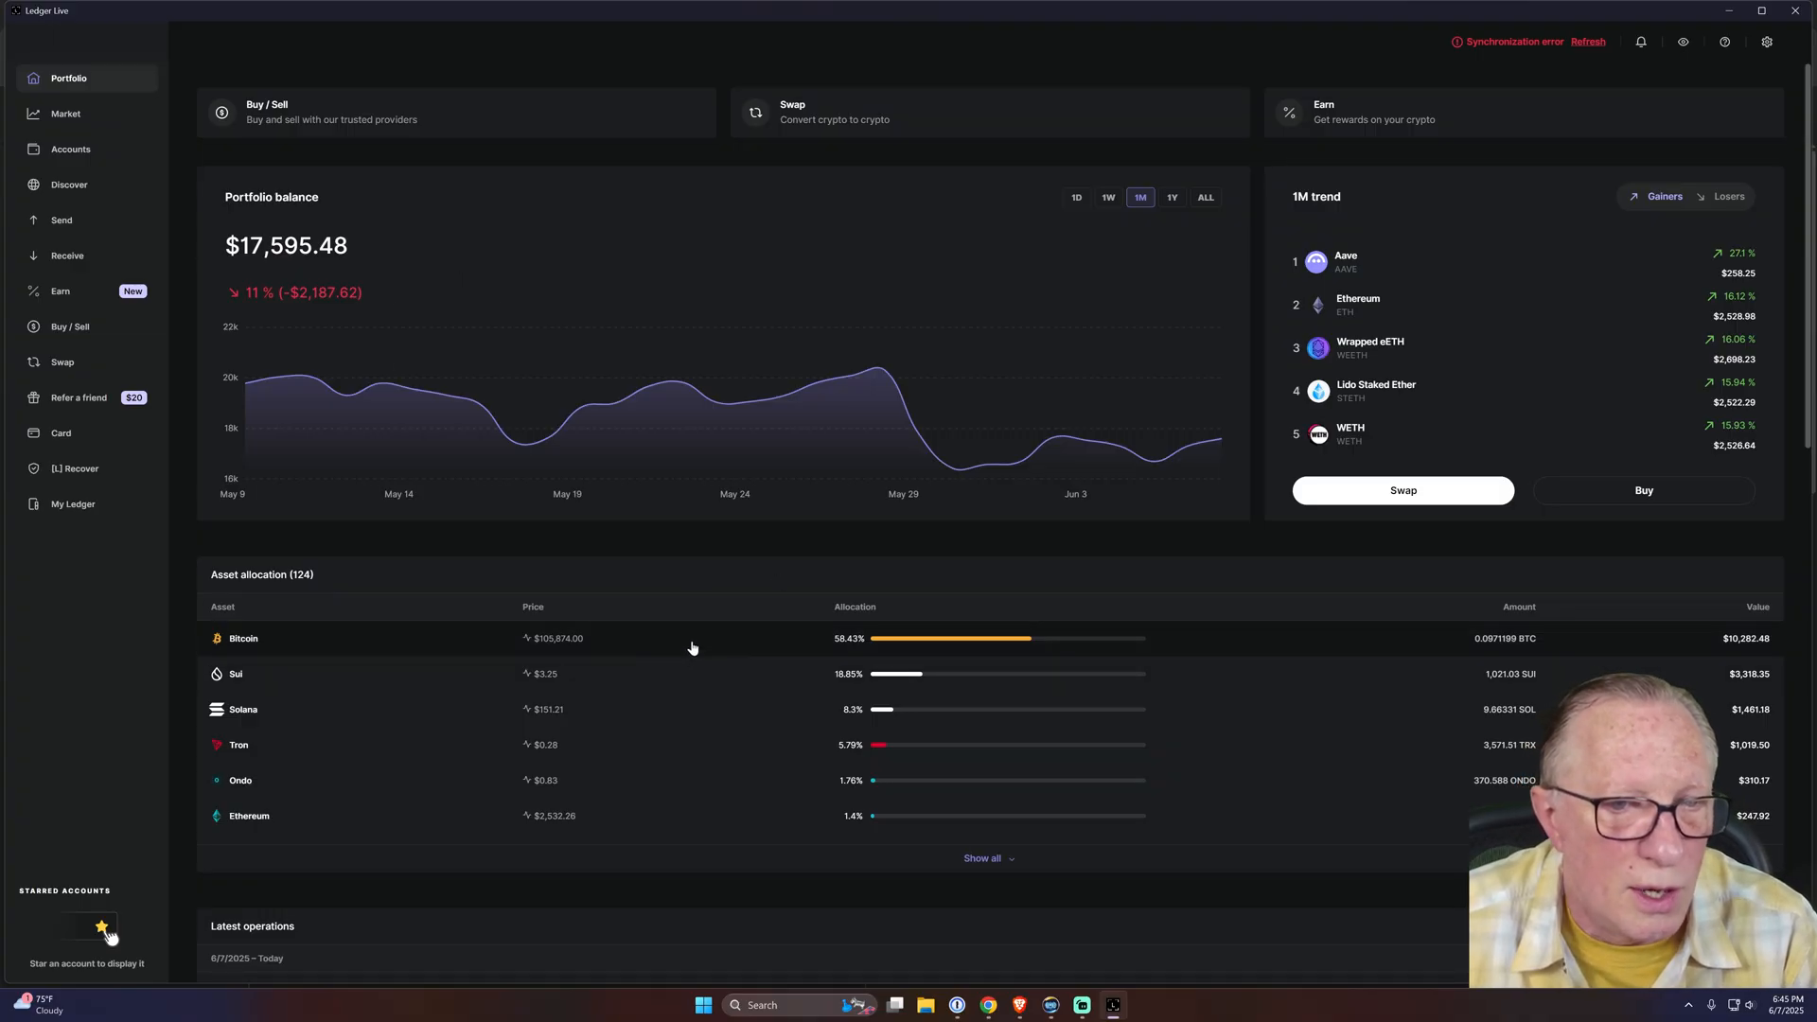
- Open Bitcoin from the asset allocation table to view its three accounts
left_click(243, 639)
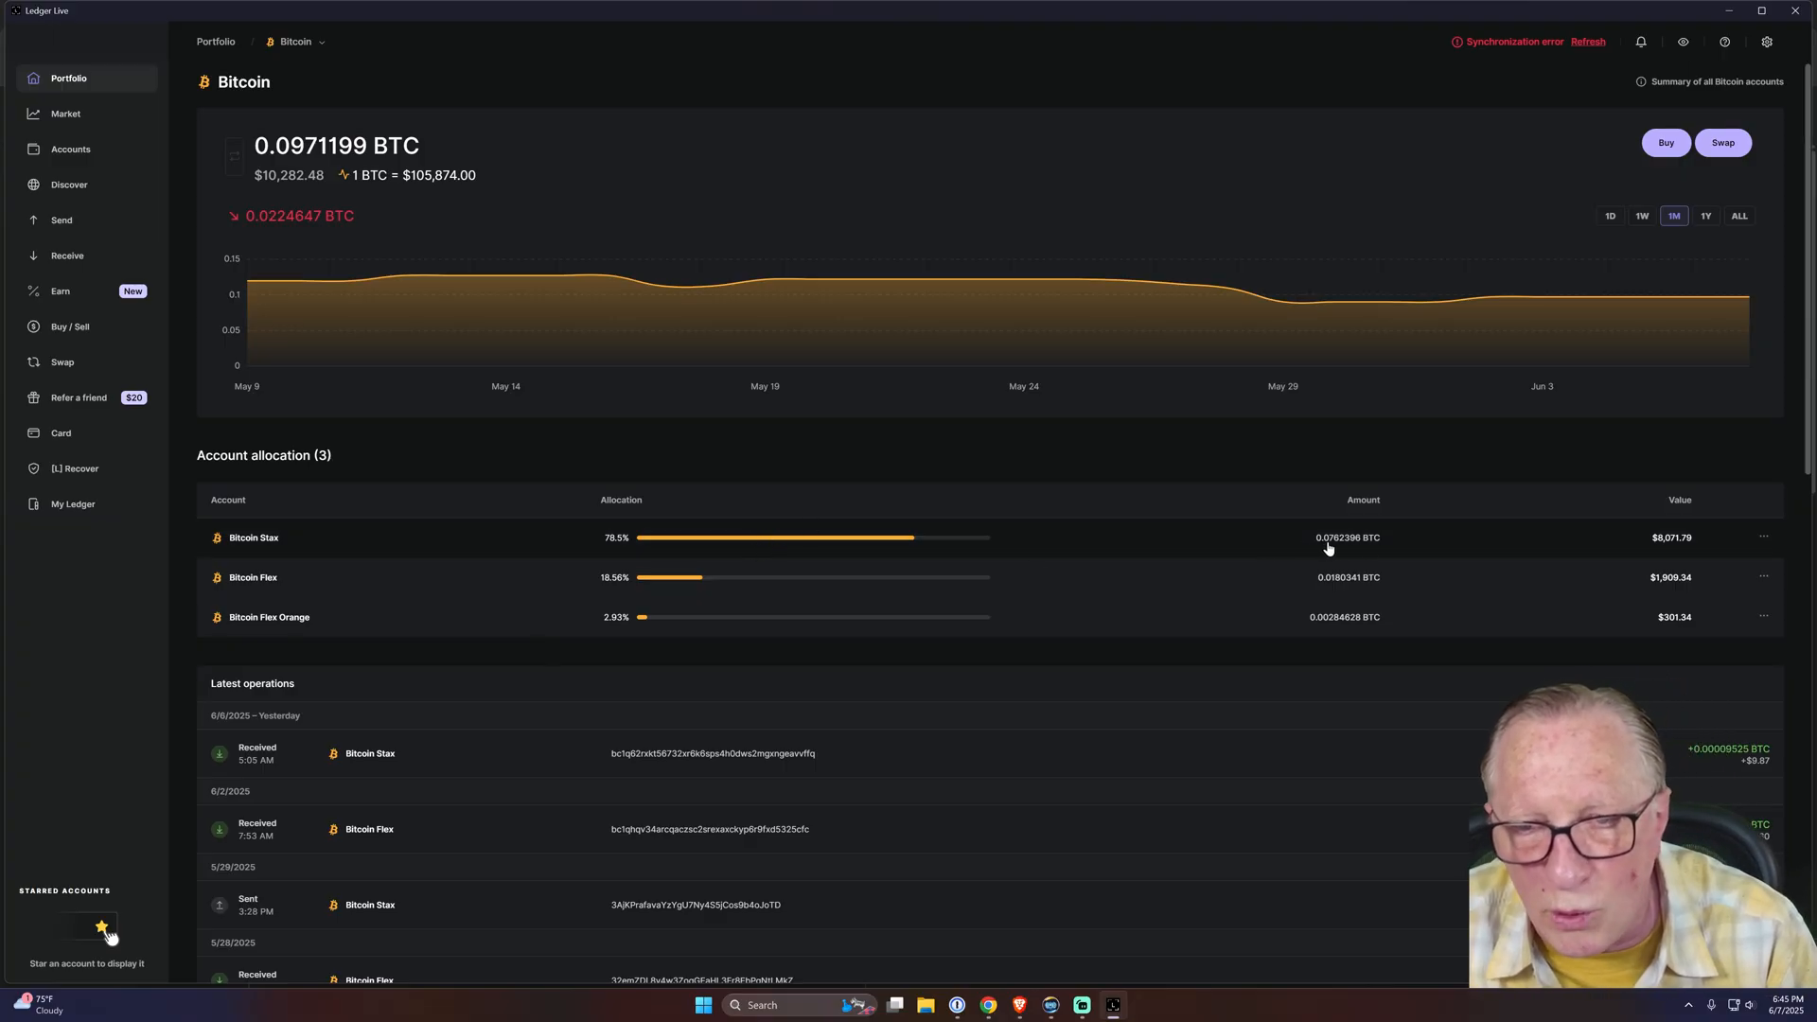
mouse_move(1331, 546)
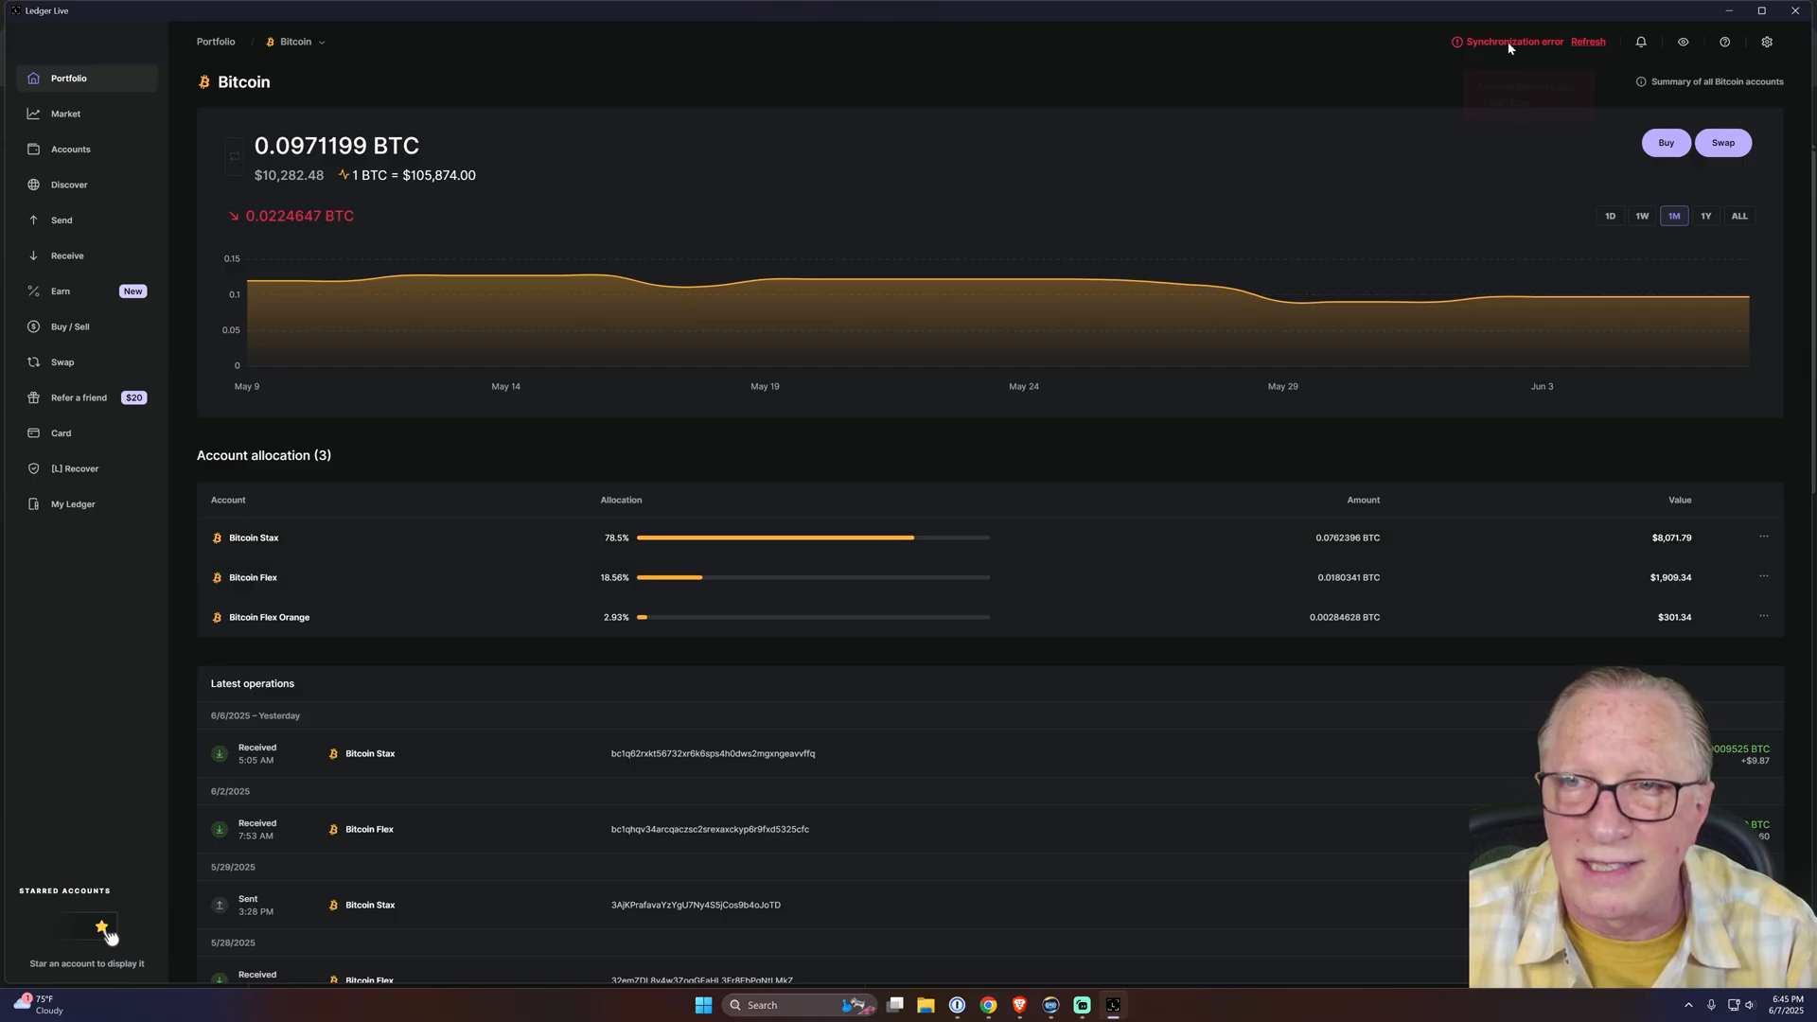
mouse_move(1513, 42)
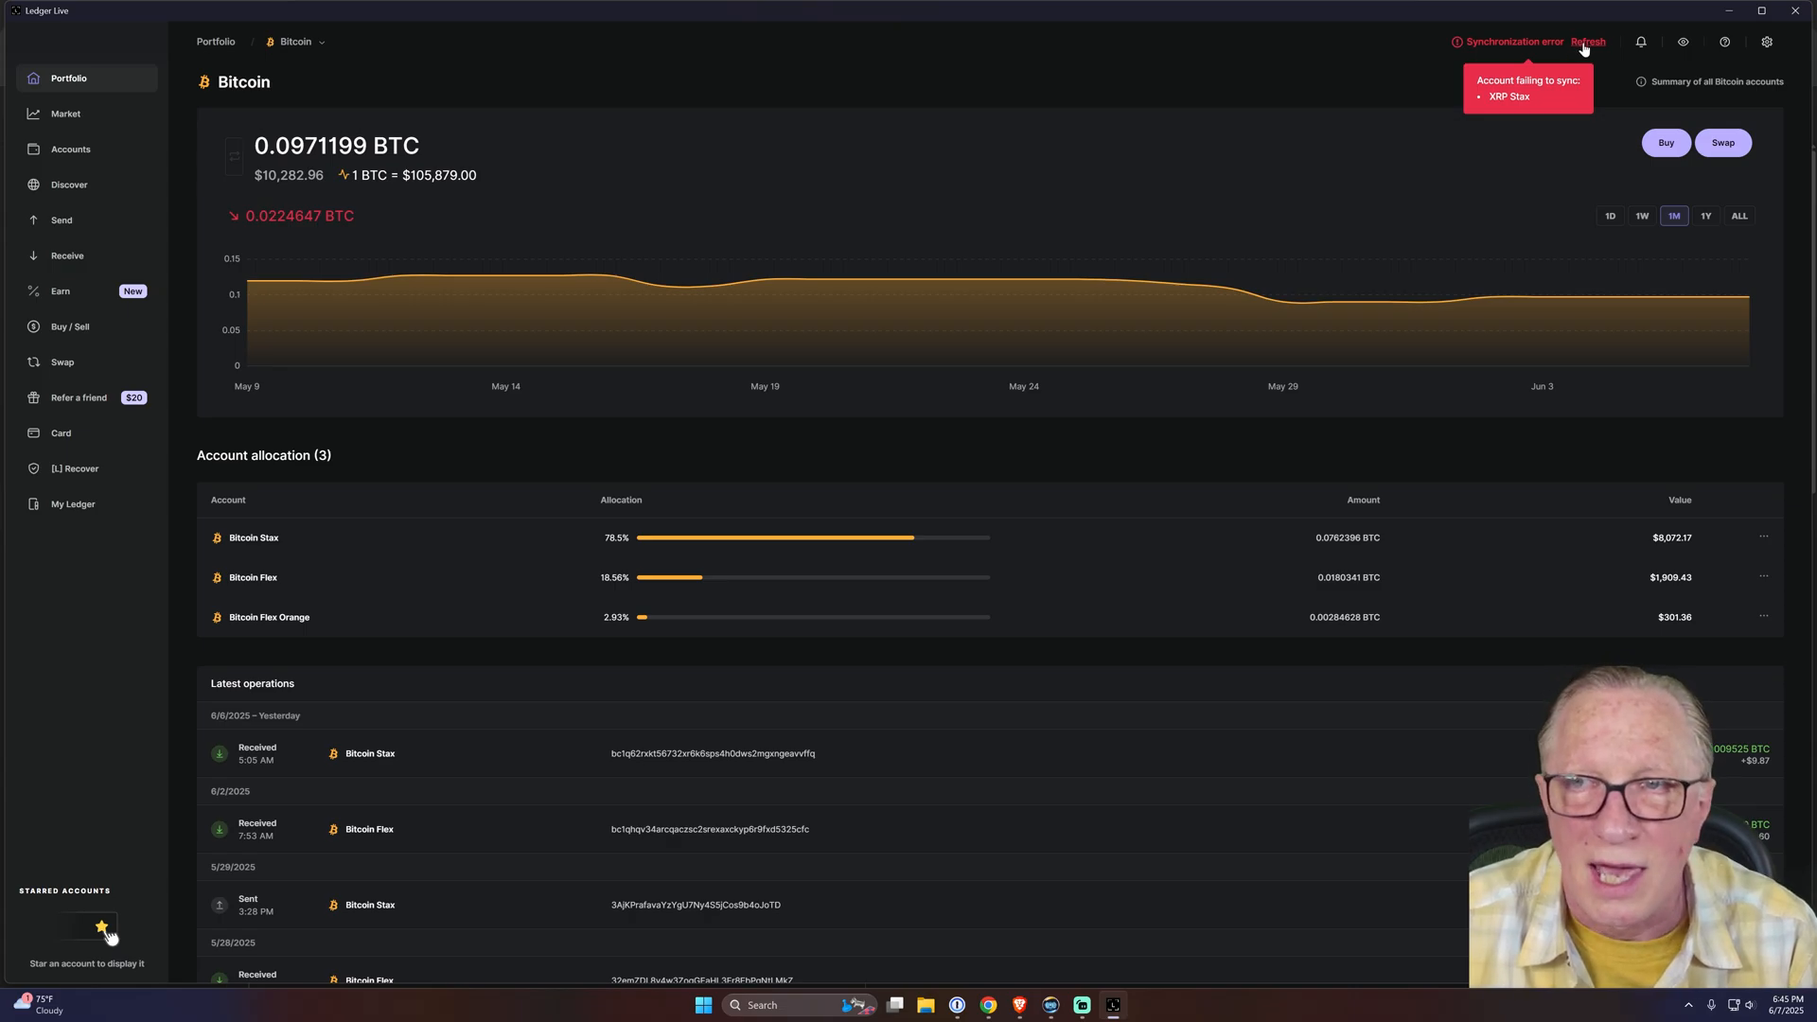
- Refresh after the synchronization error to retry syncing the accounts
left_click(1589, 42)
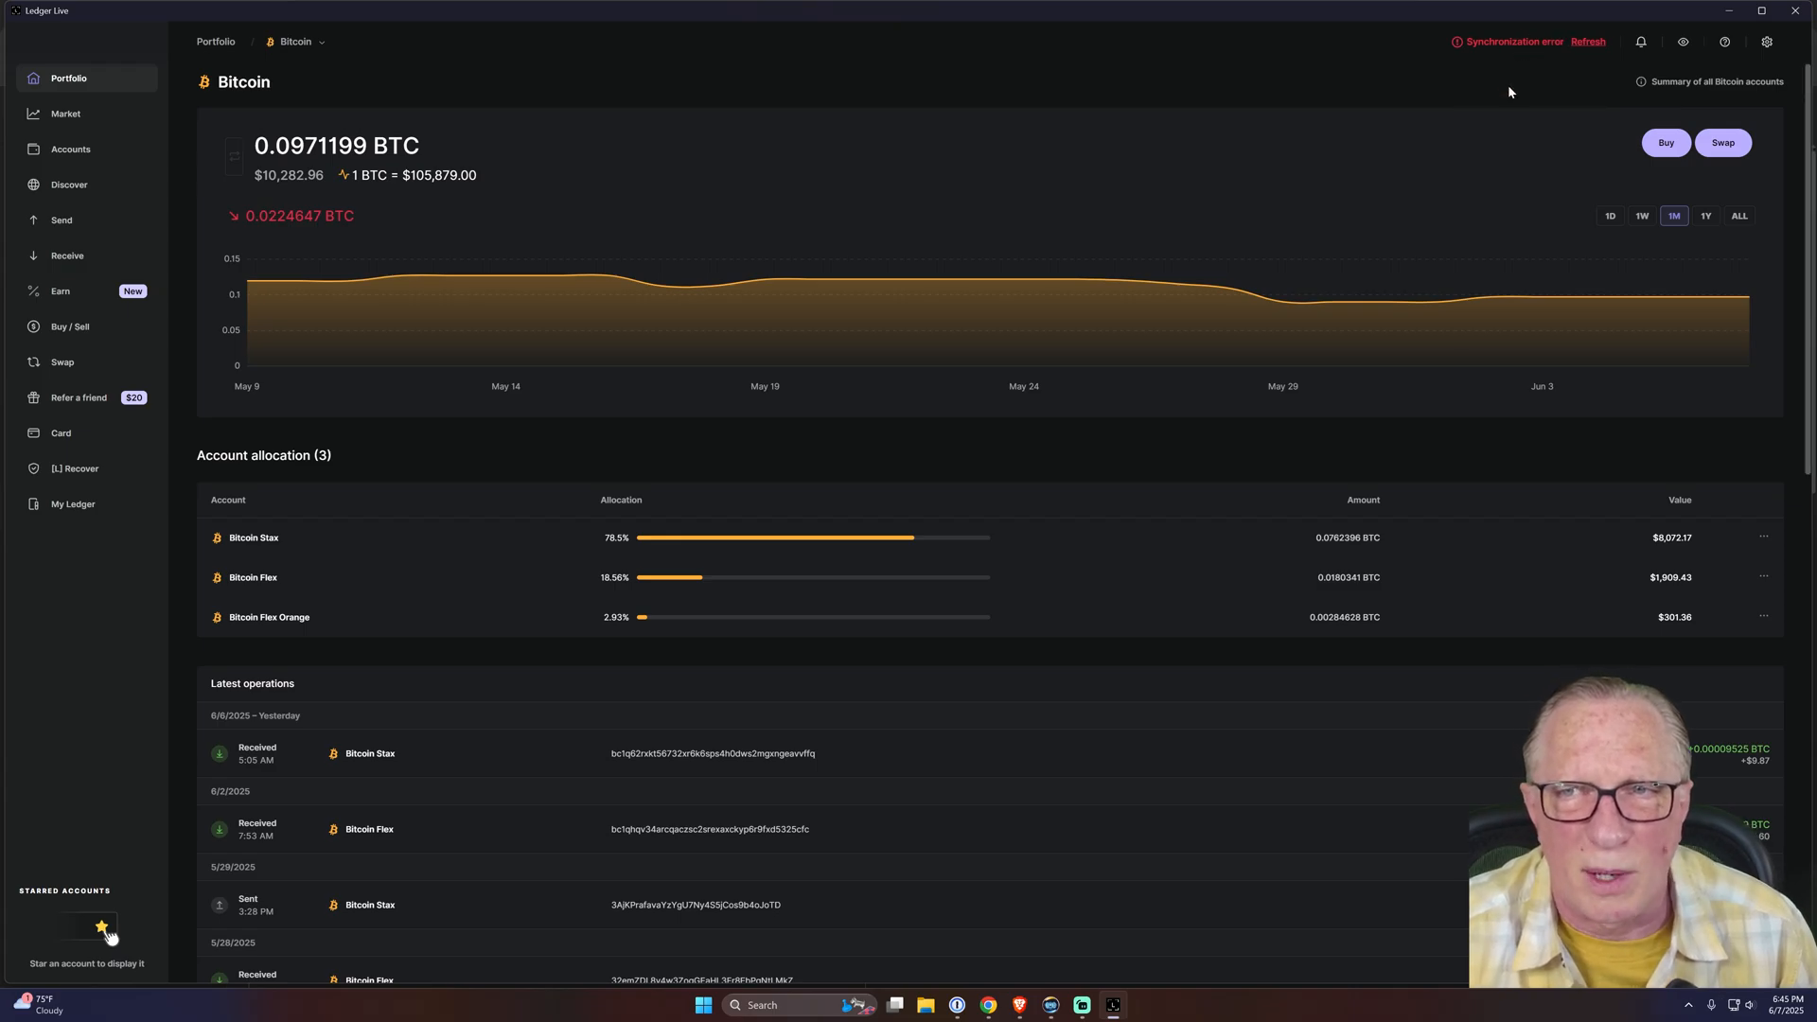
mouse_move(1522, 26)
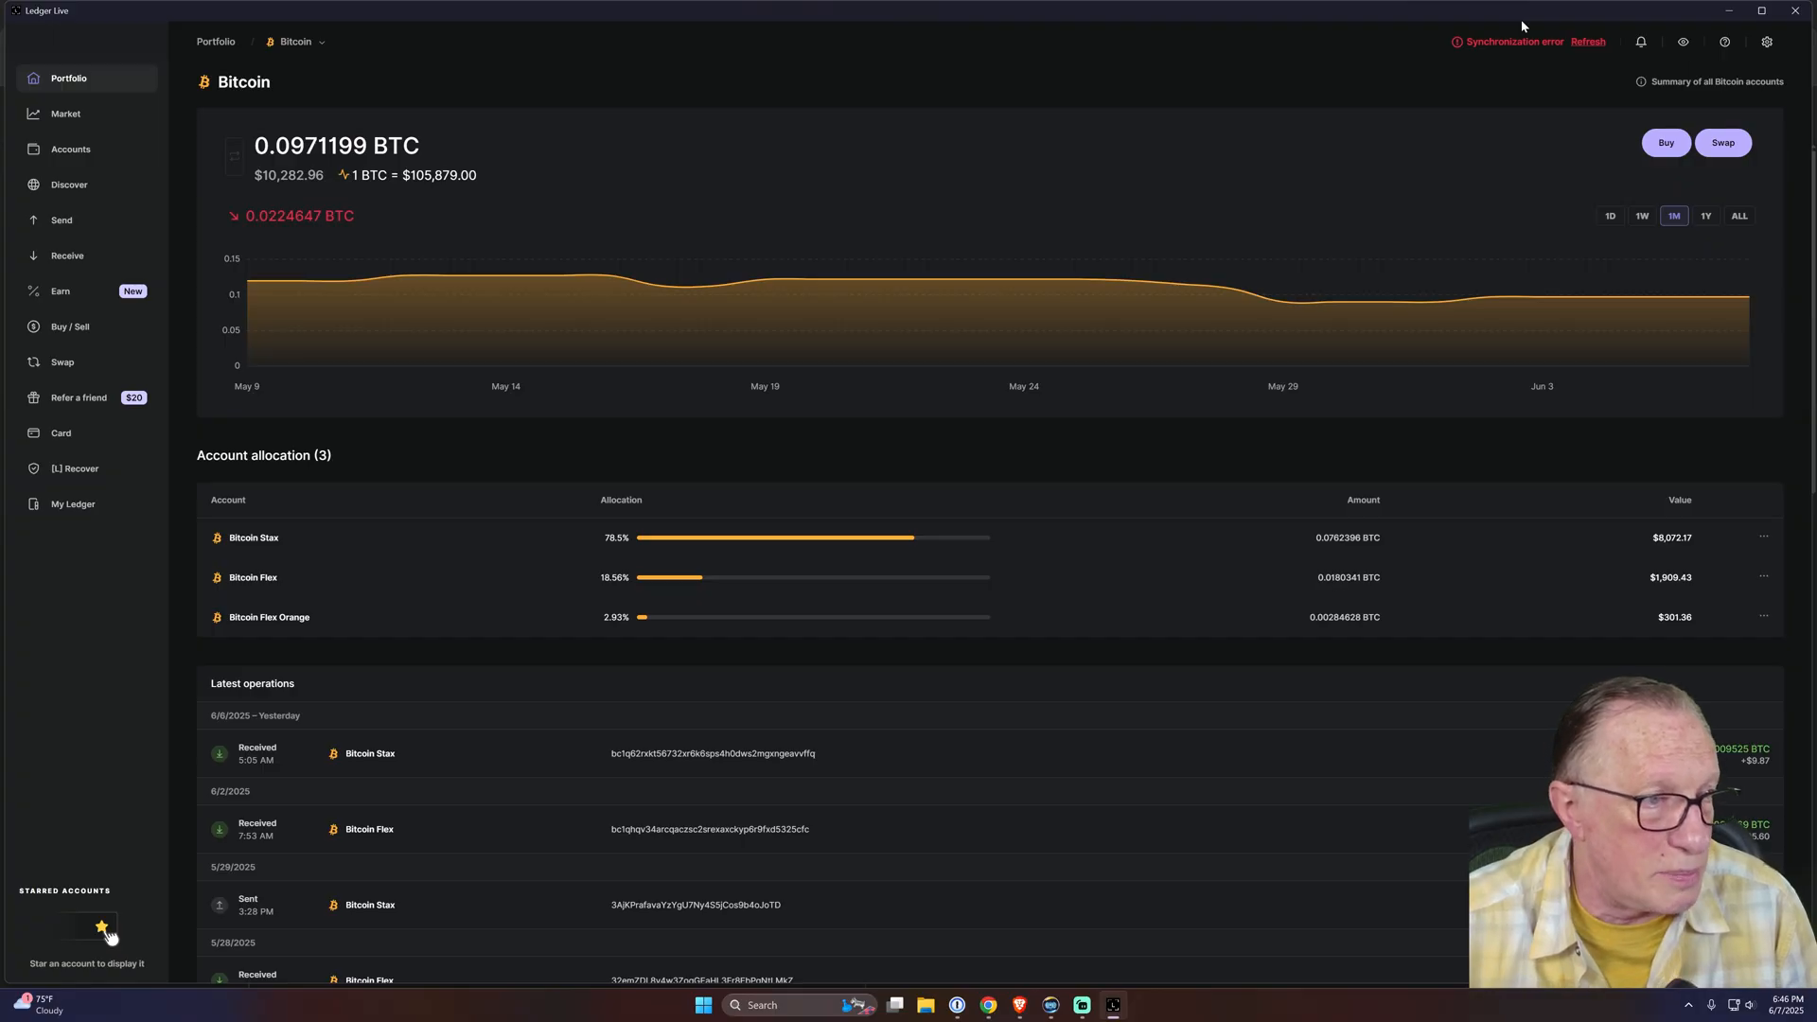
mouse_move(1509, 42)
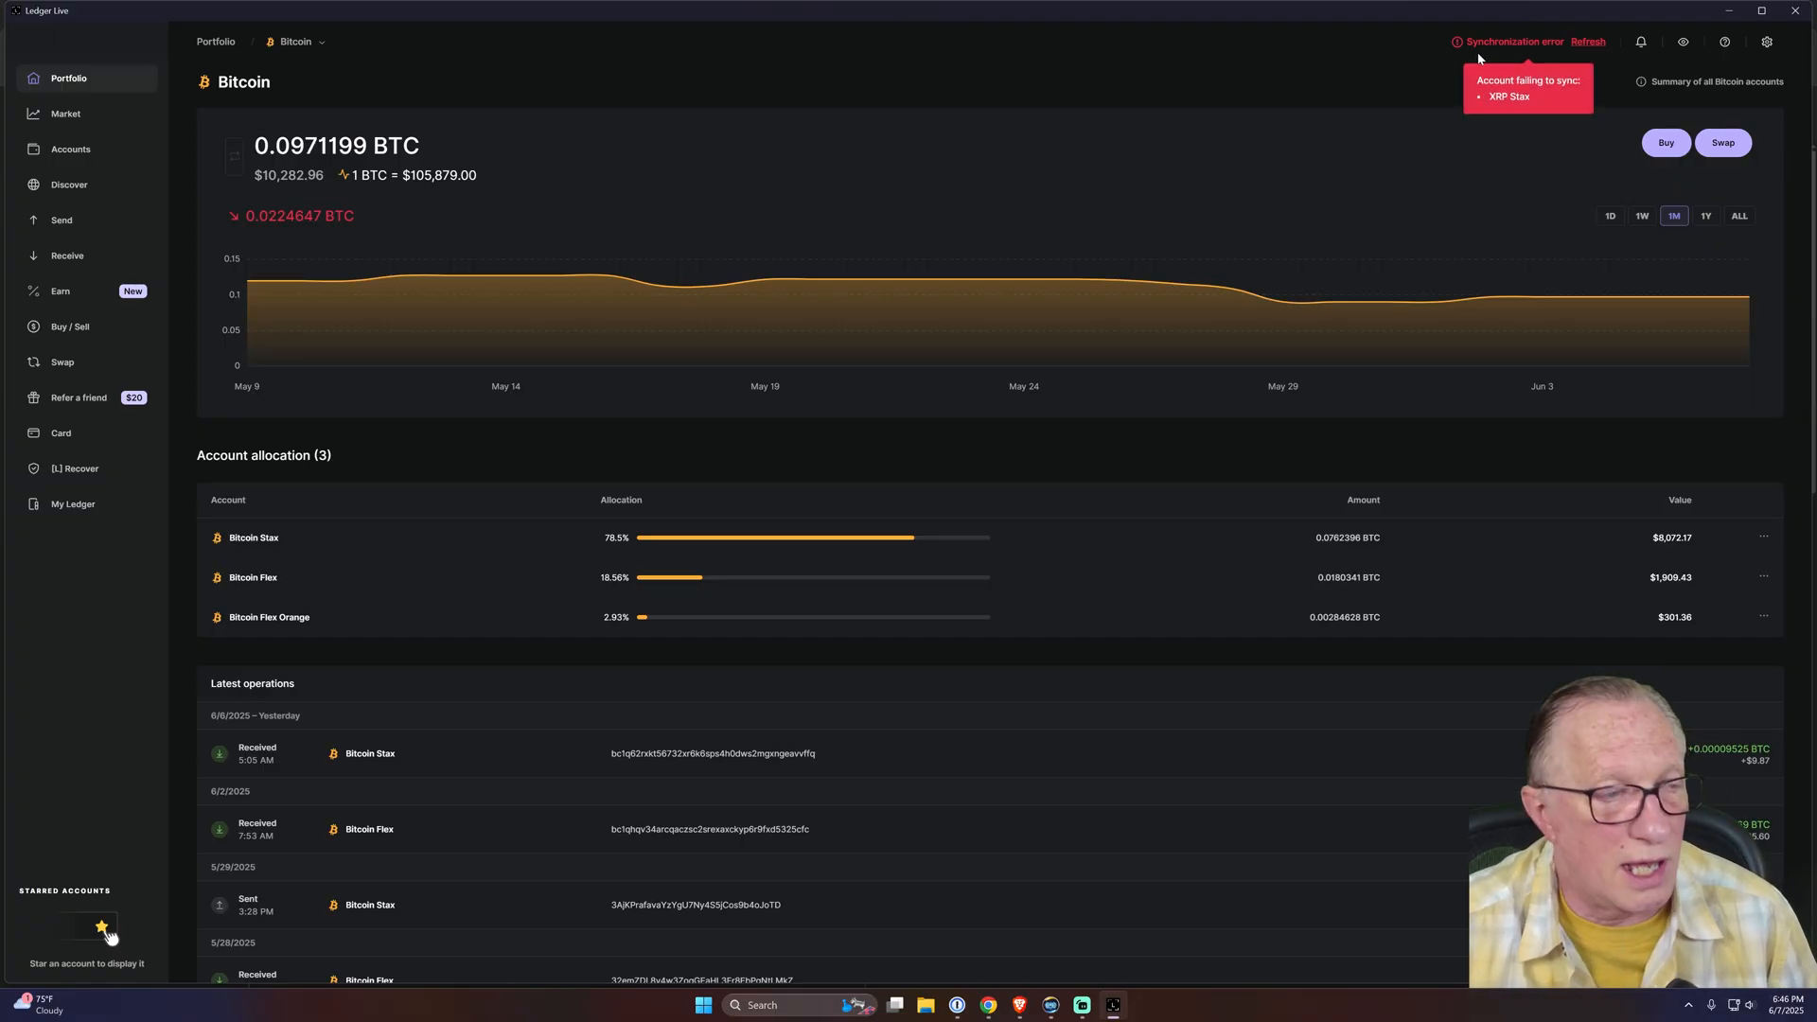
mouse_move(1320, 31)
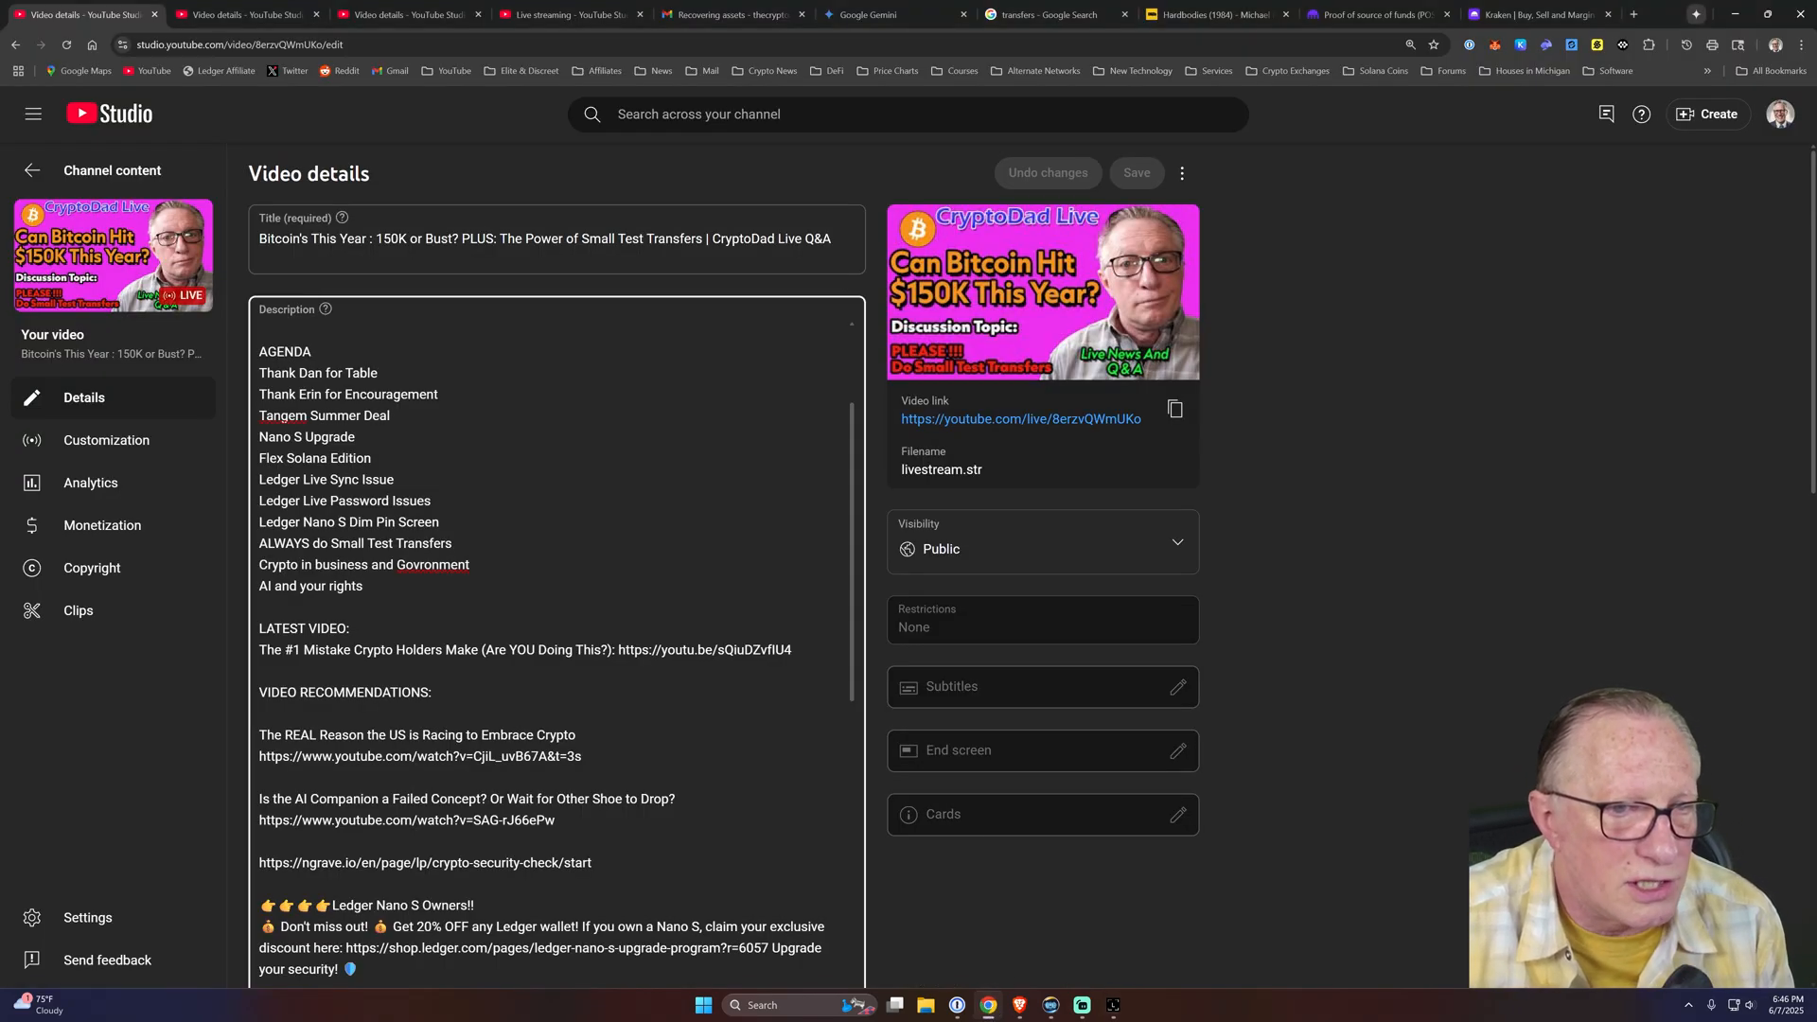
- Bring Ledger Live's portfolio overview back to the front
double_click(344, 501)
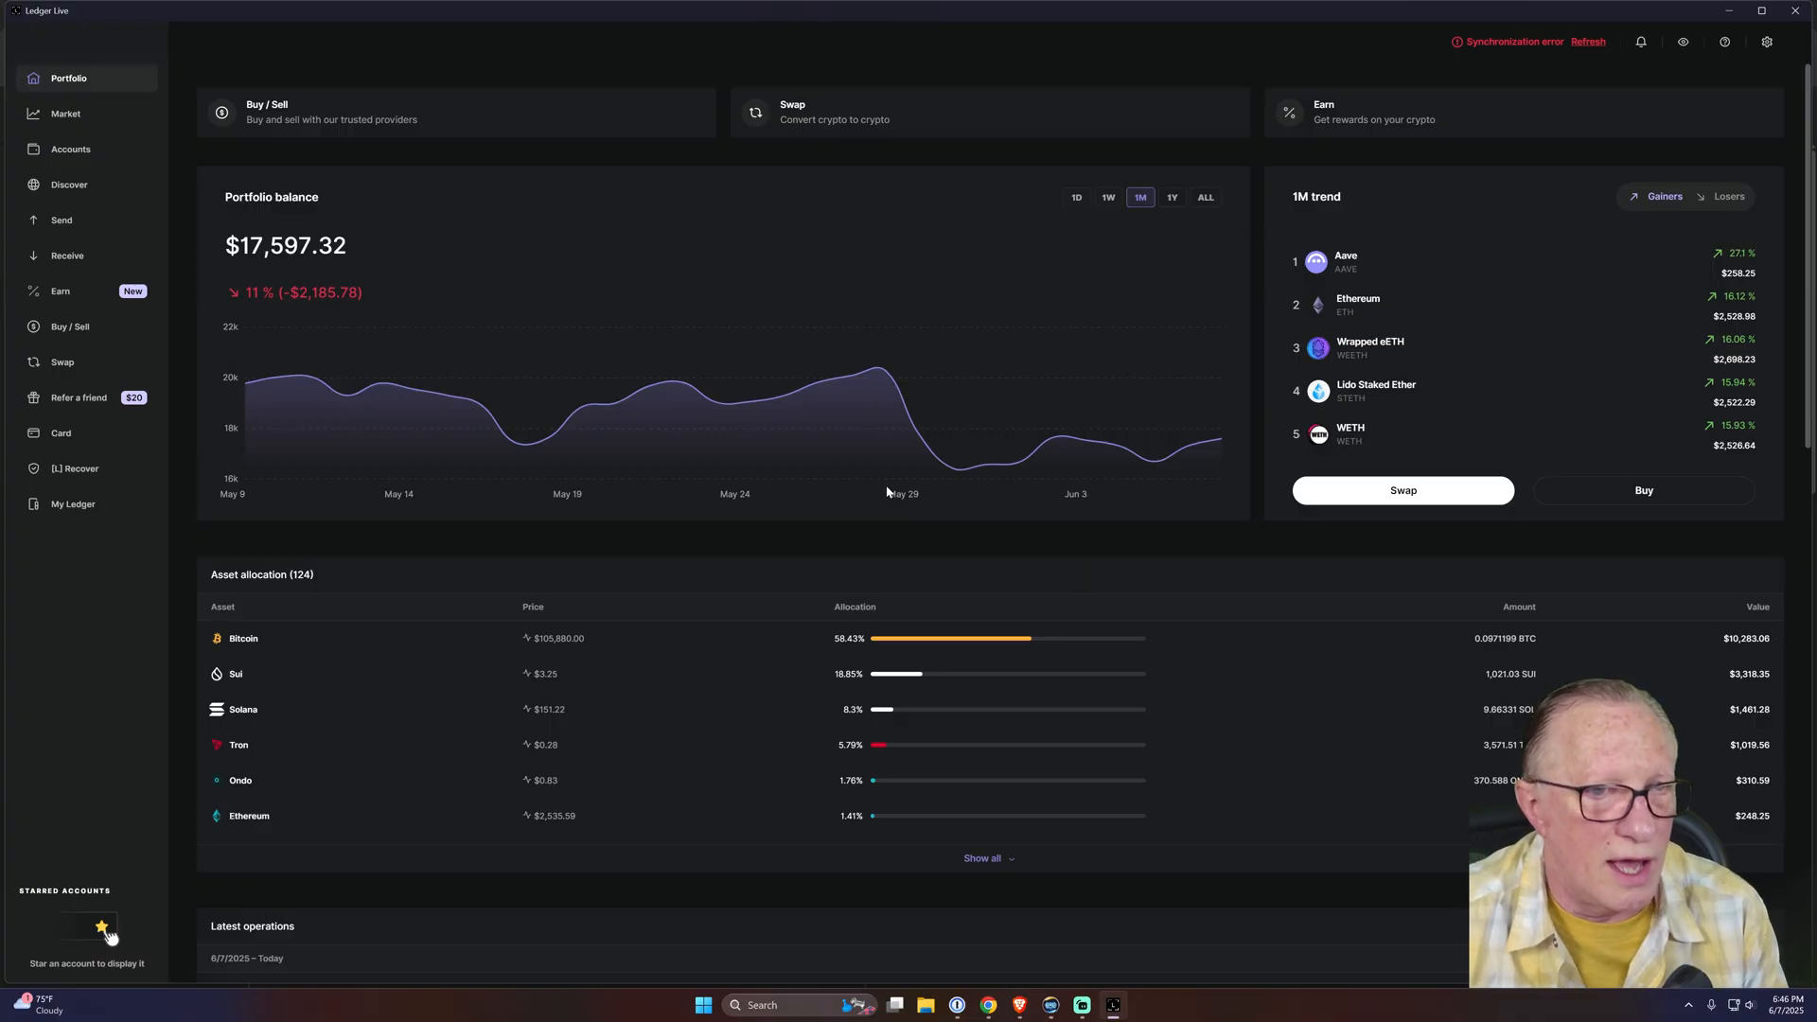
mouse_move(784, 394)
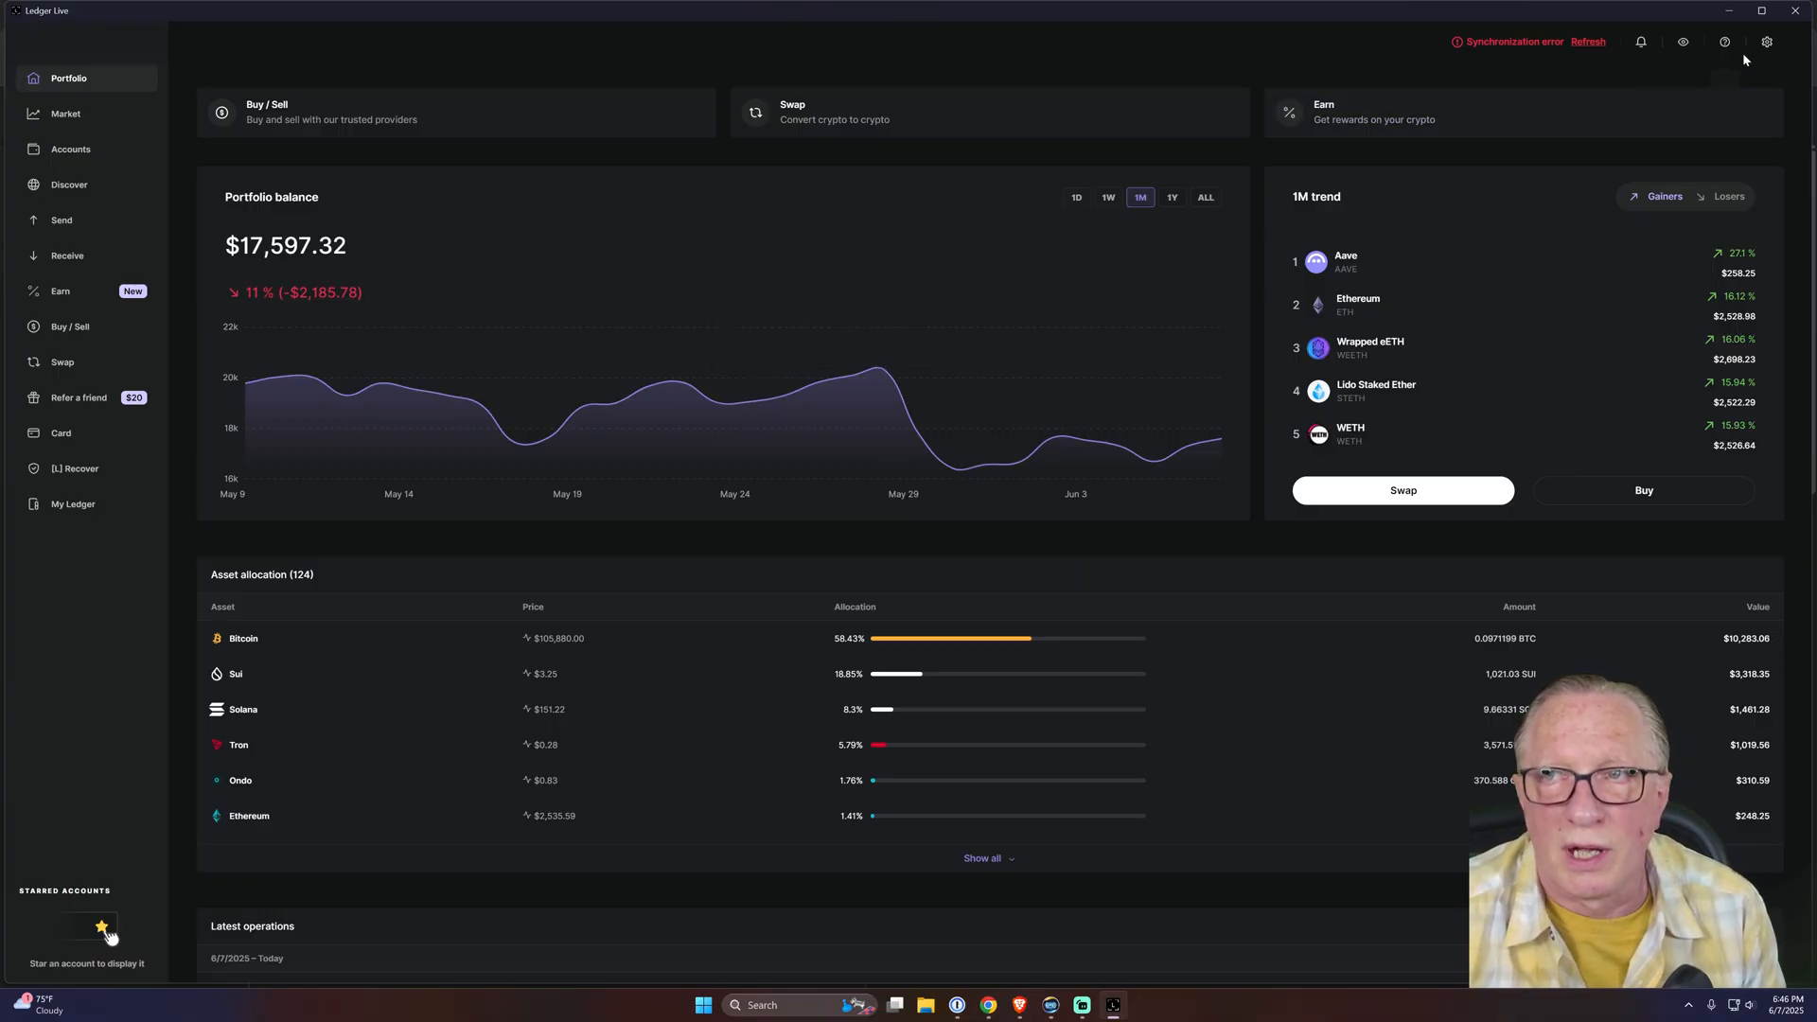
- Enable Password lock in Settings, entering and confirming a new password, then save
left_click(1766, 42)
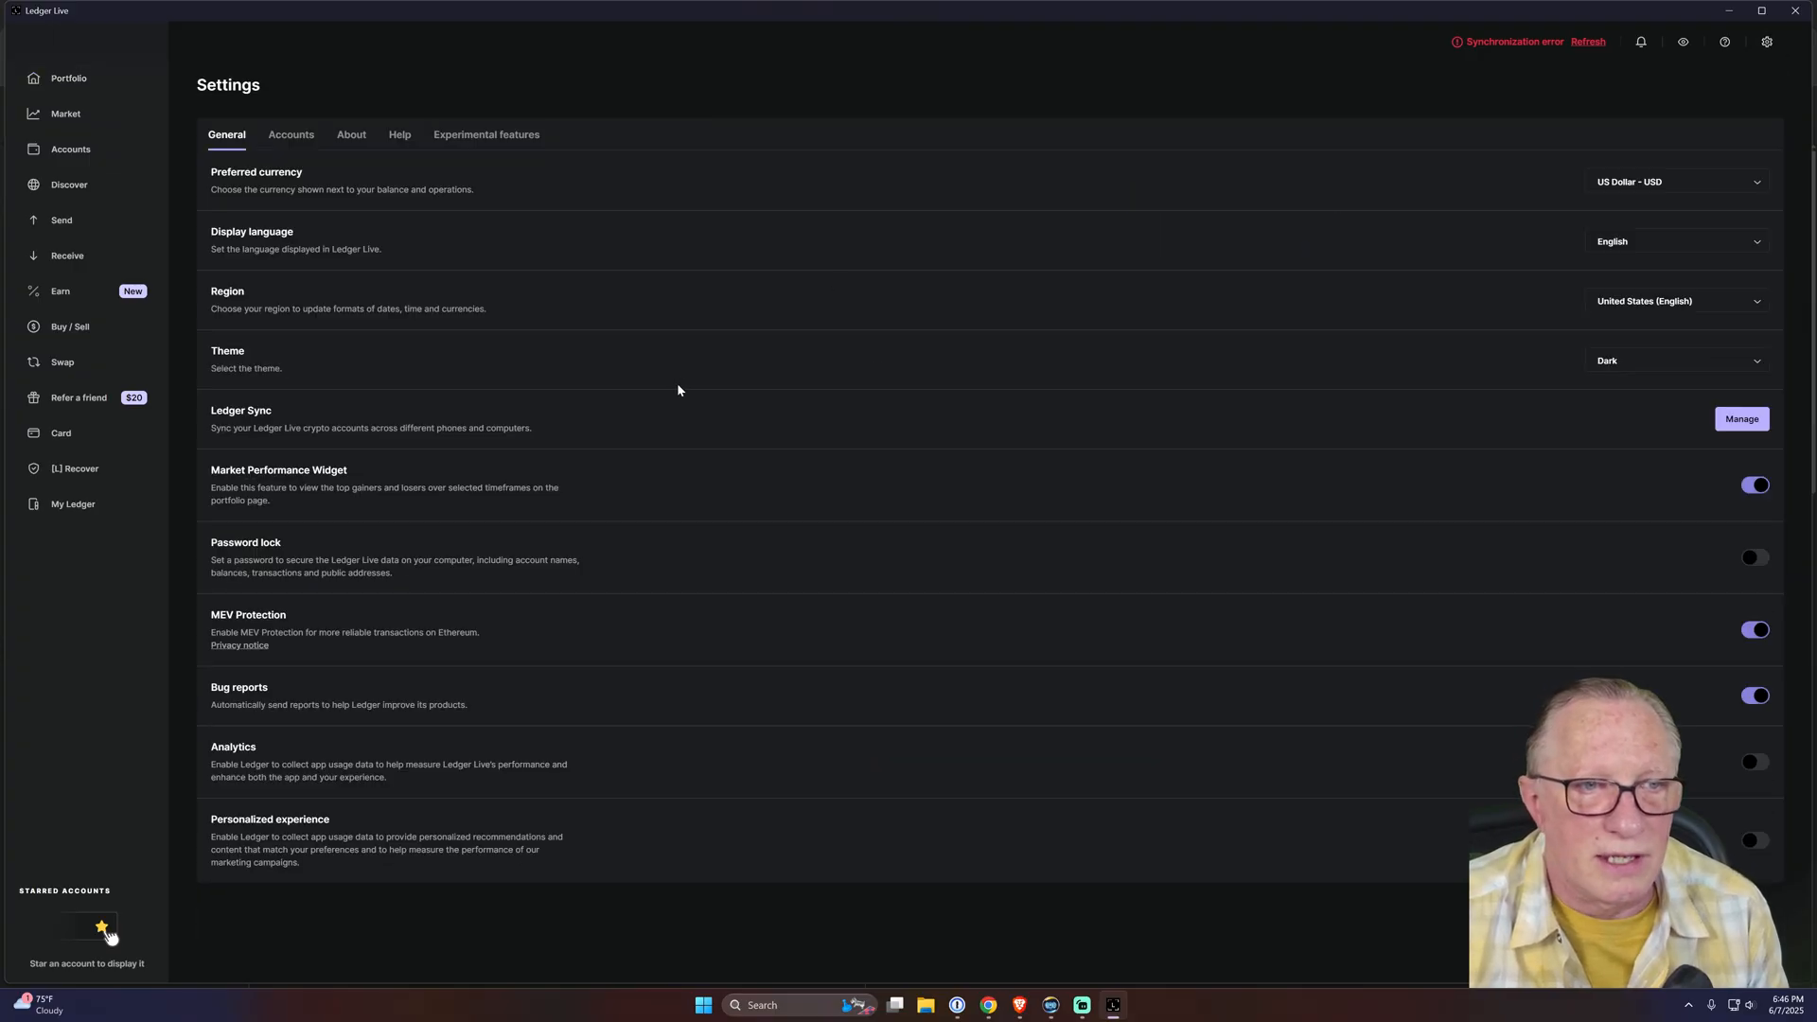
mouse_move(232, 560)
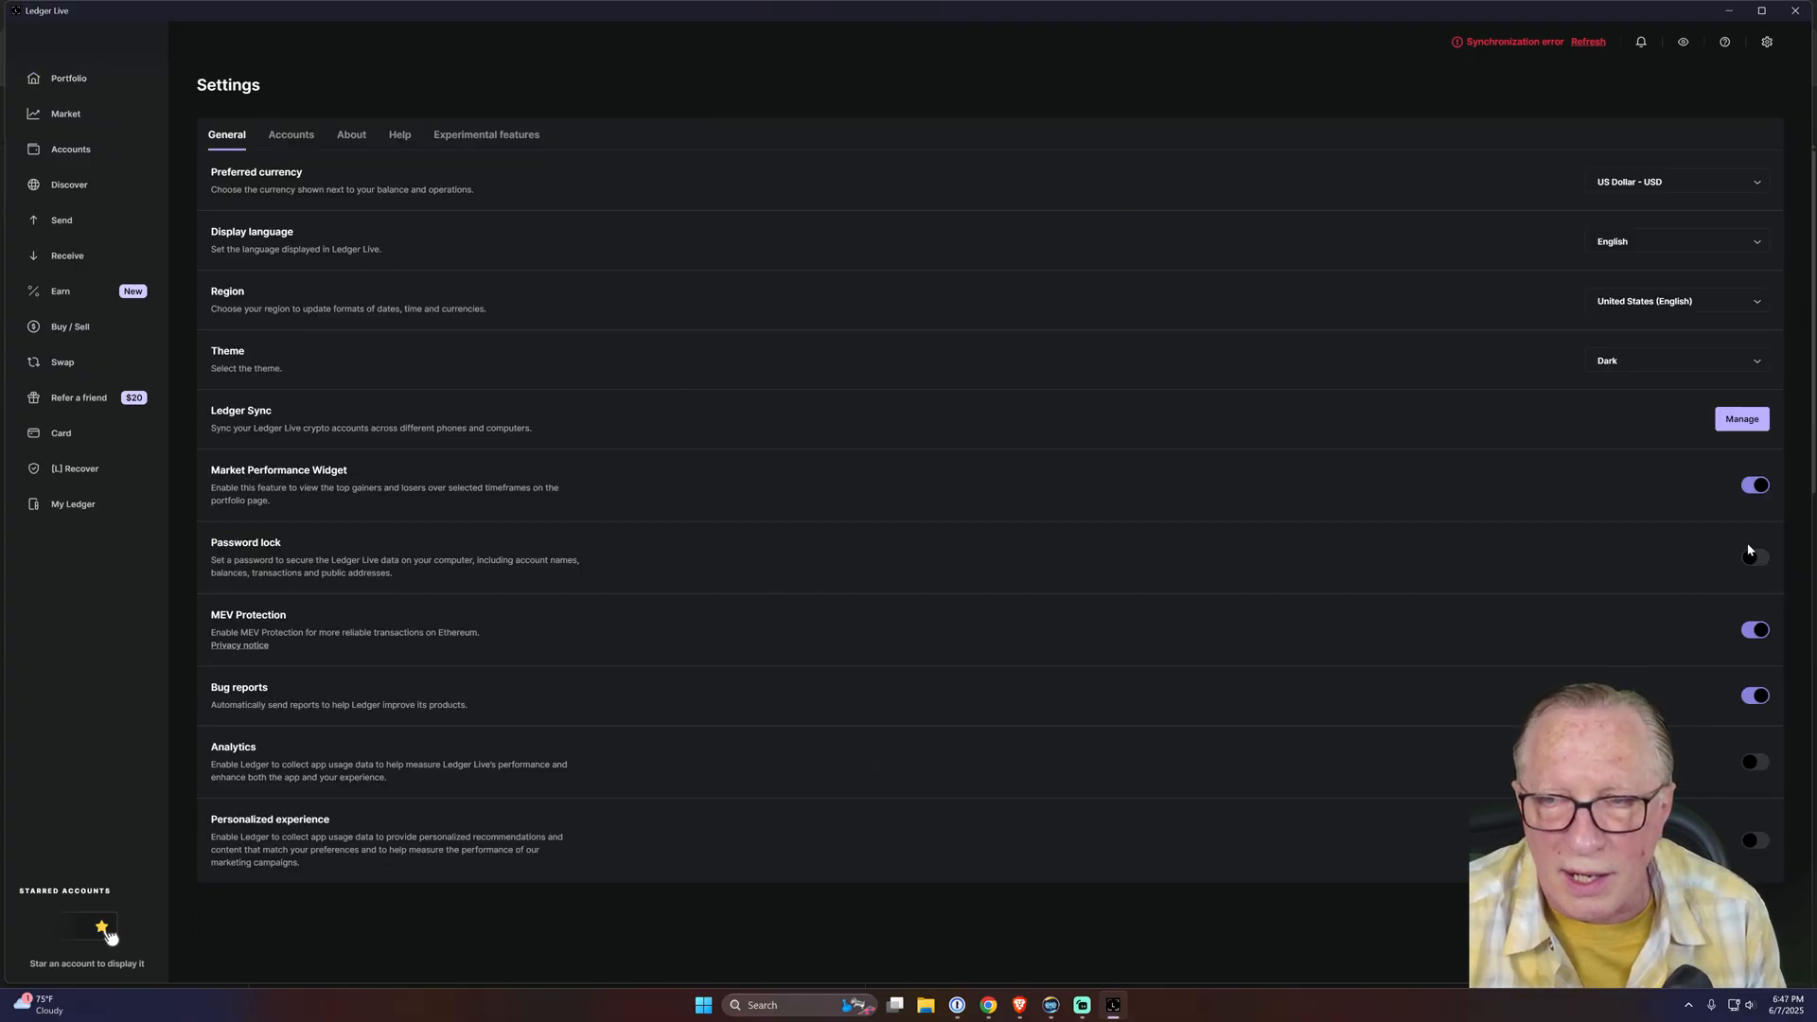
left_click(1754, 558)
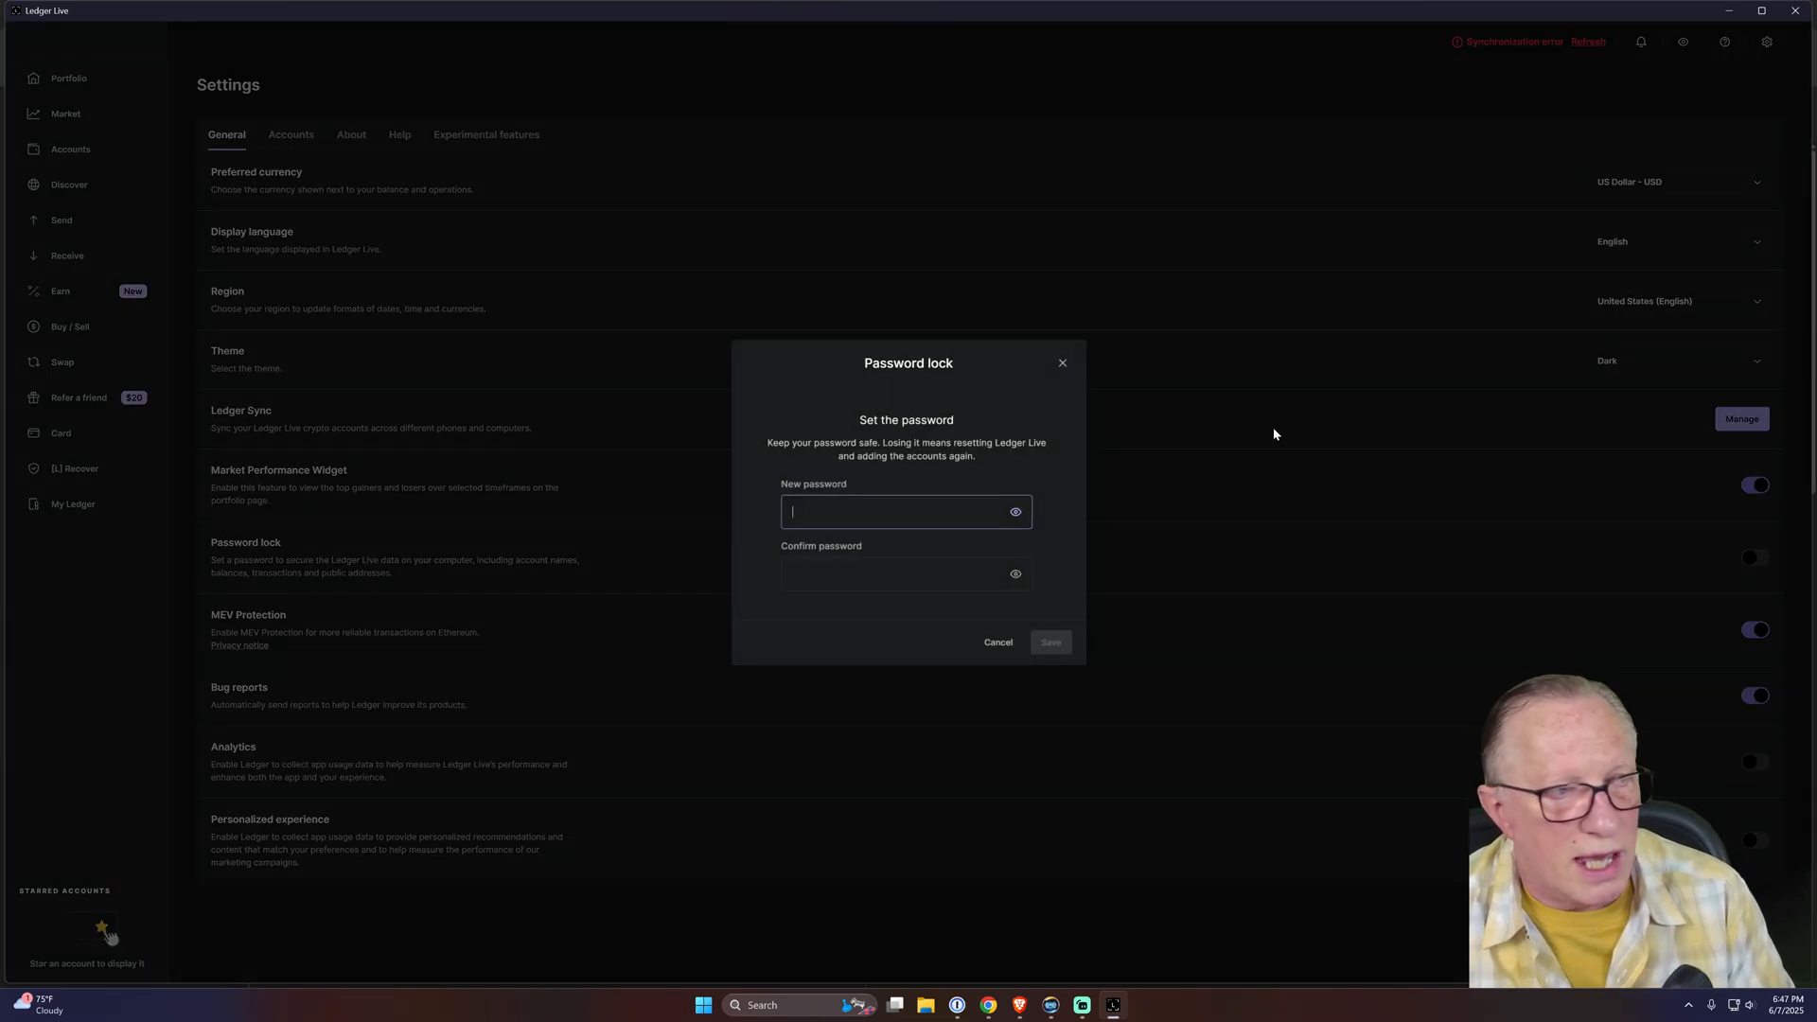
type("••")
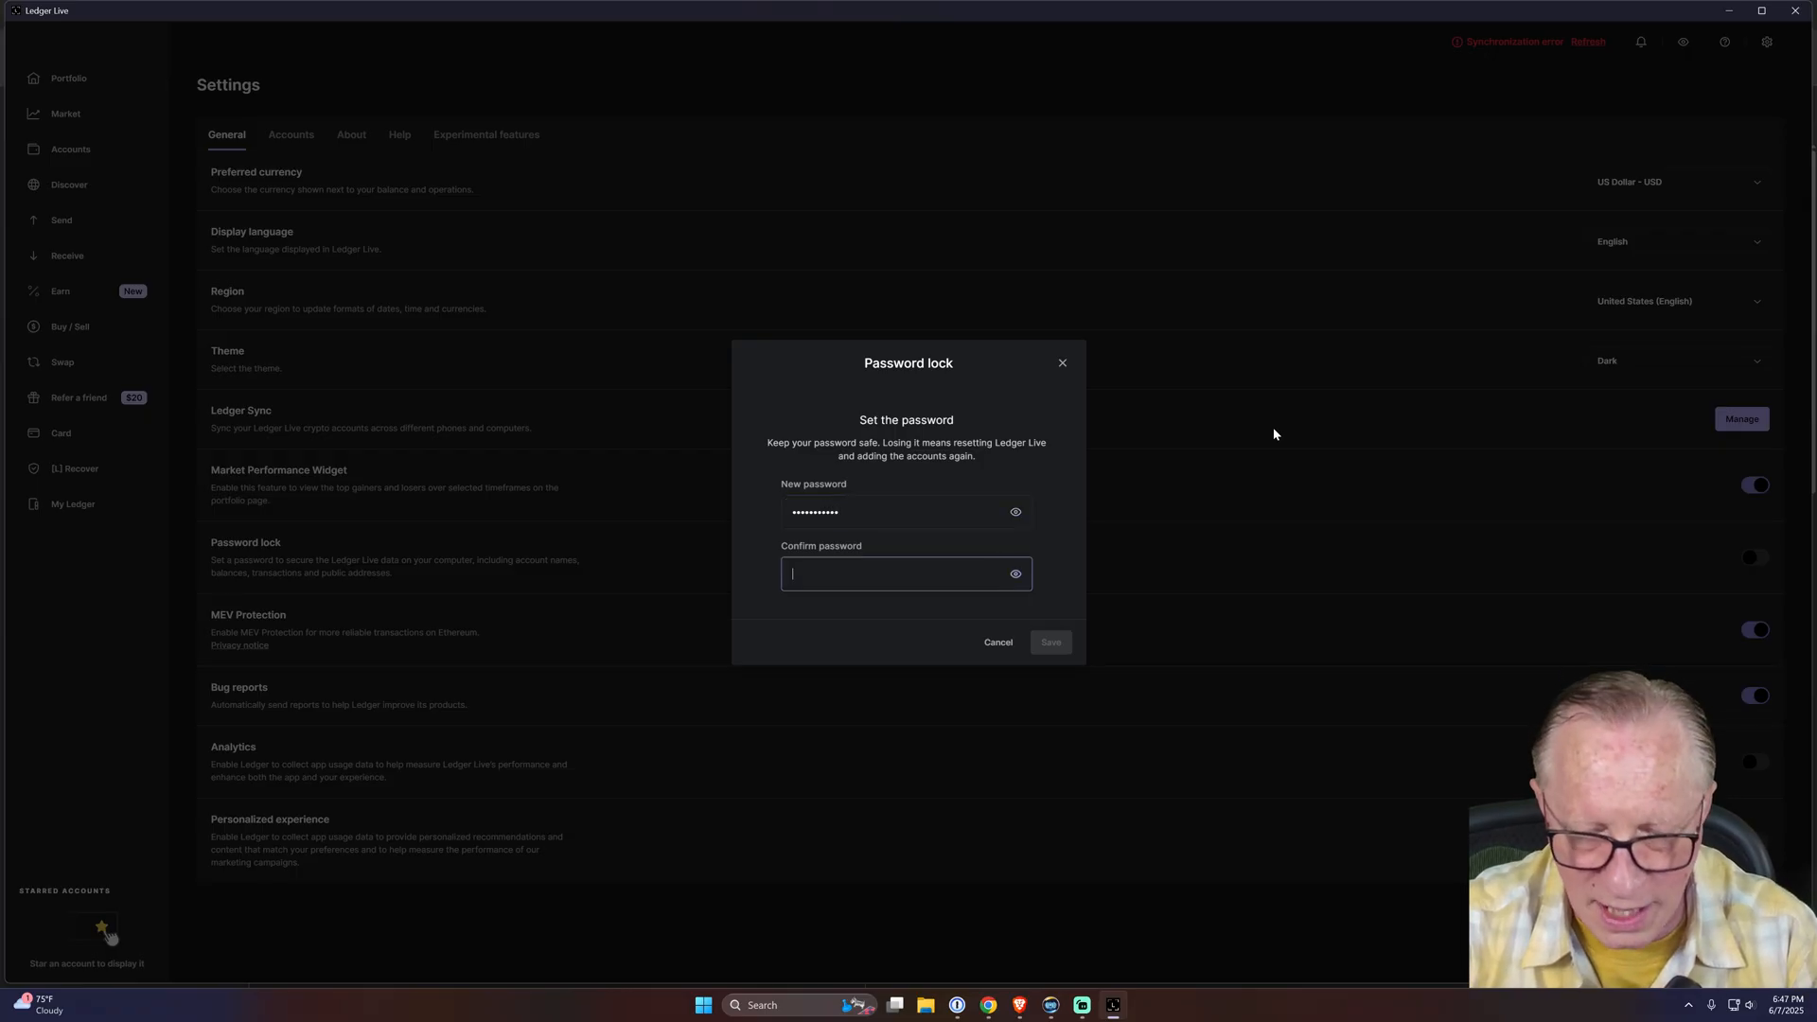
type("•••••")
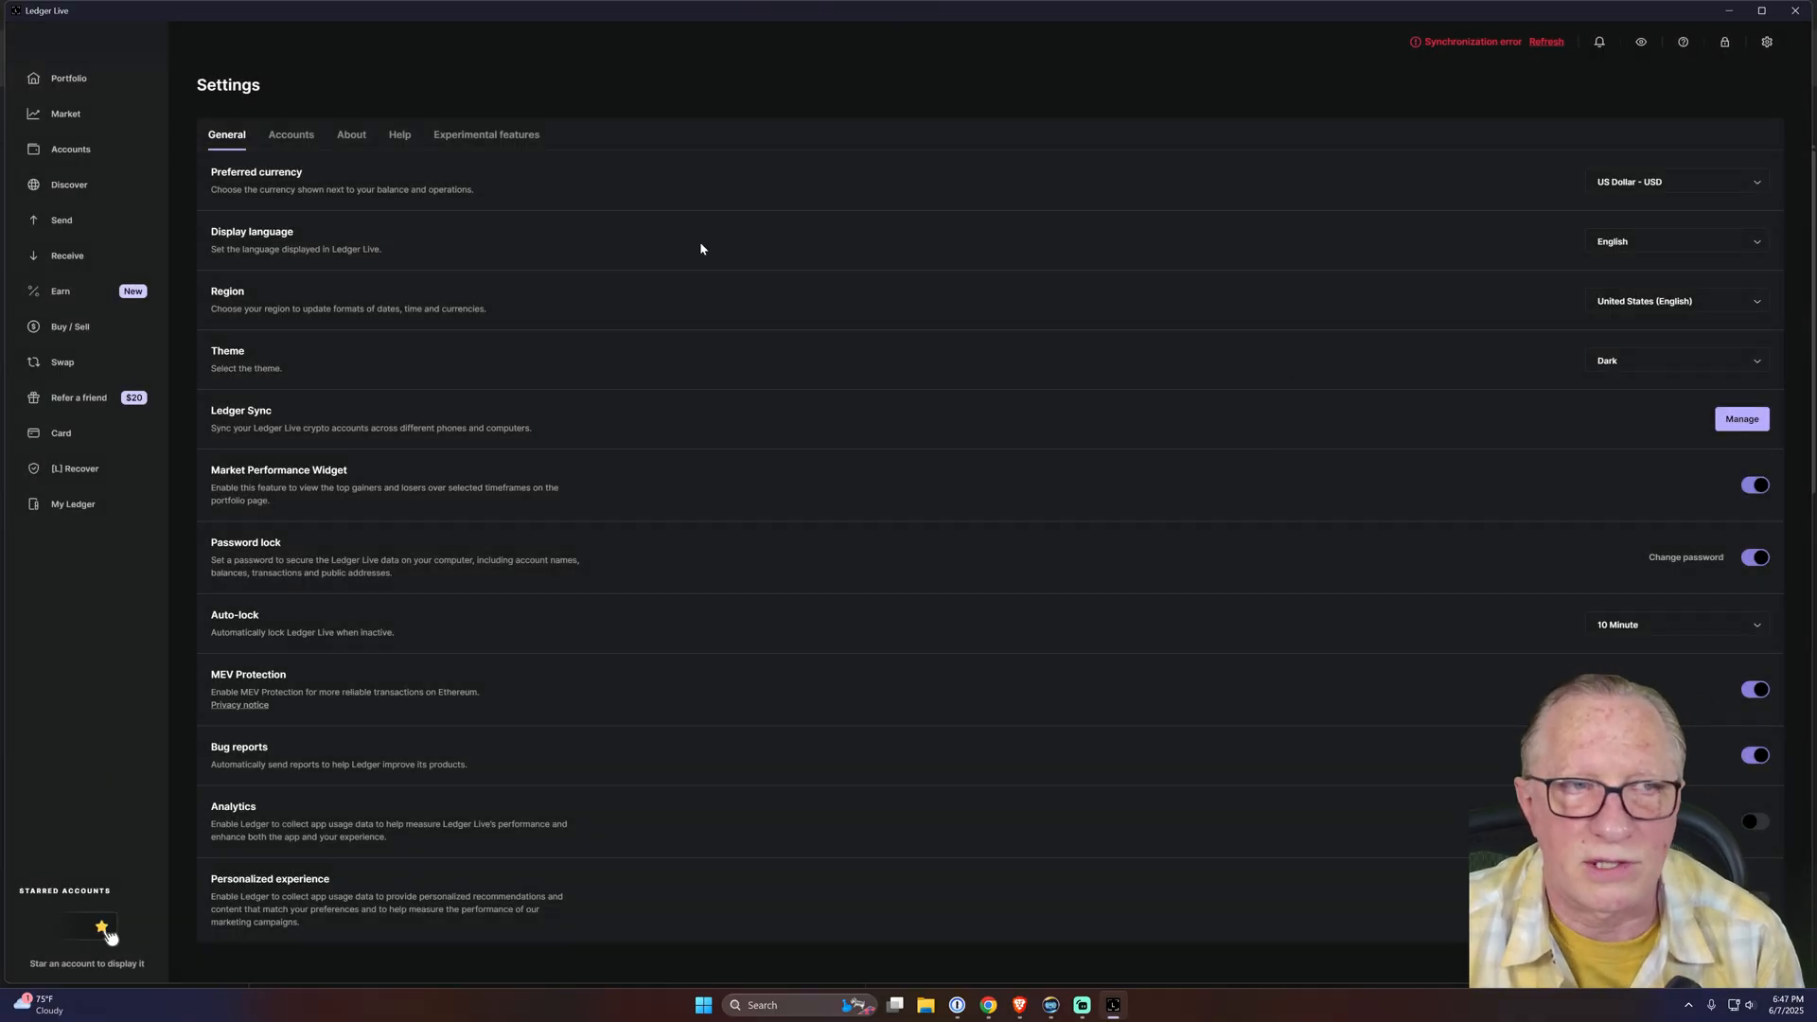
left_click(68, 78)
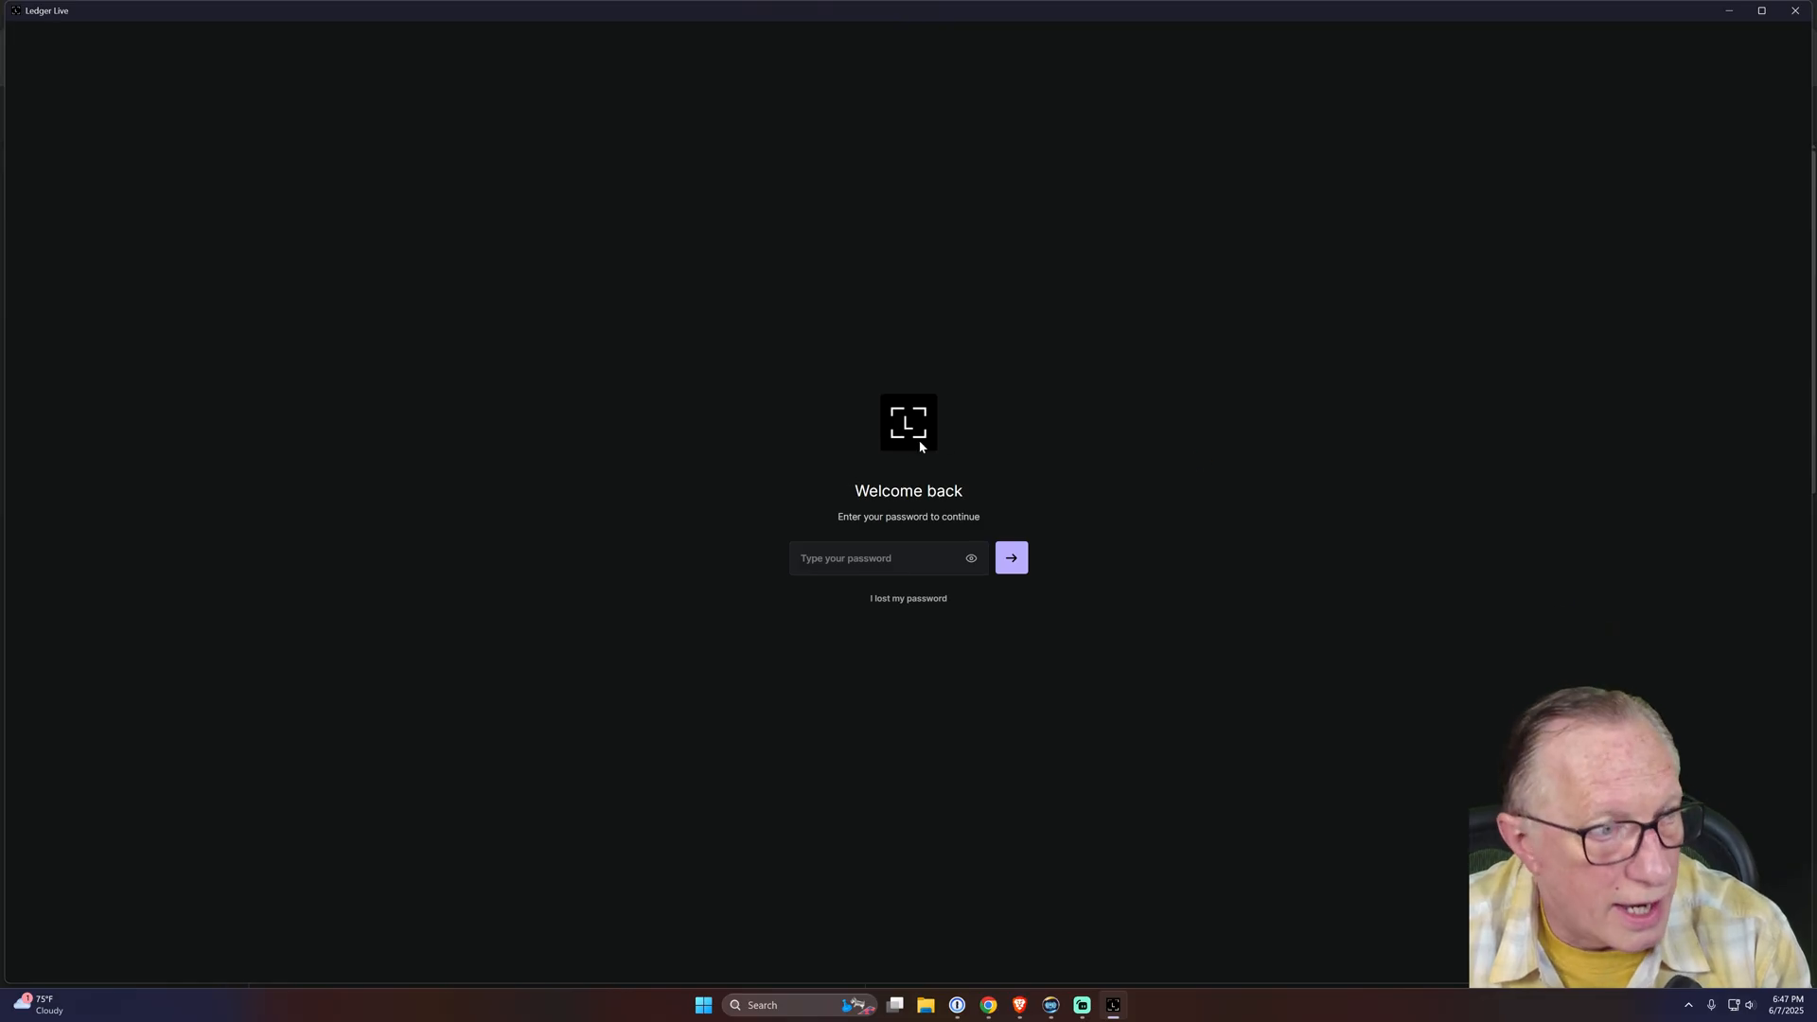
- Enter the password on the welcome-back screen and submit it to unlock Ledger Live
left_click(887, 557)
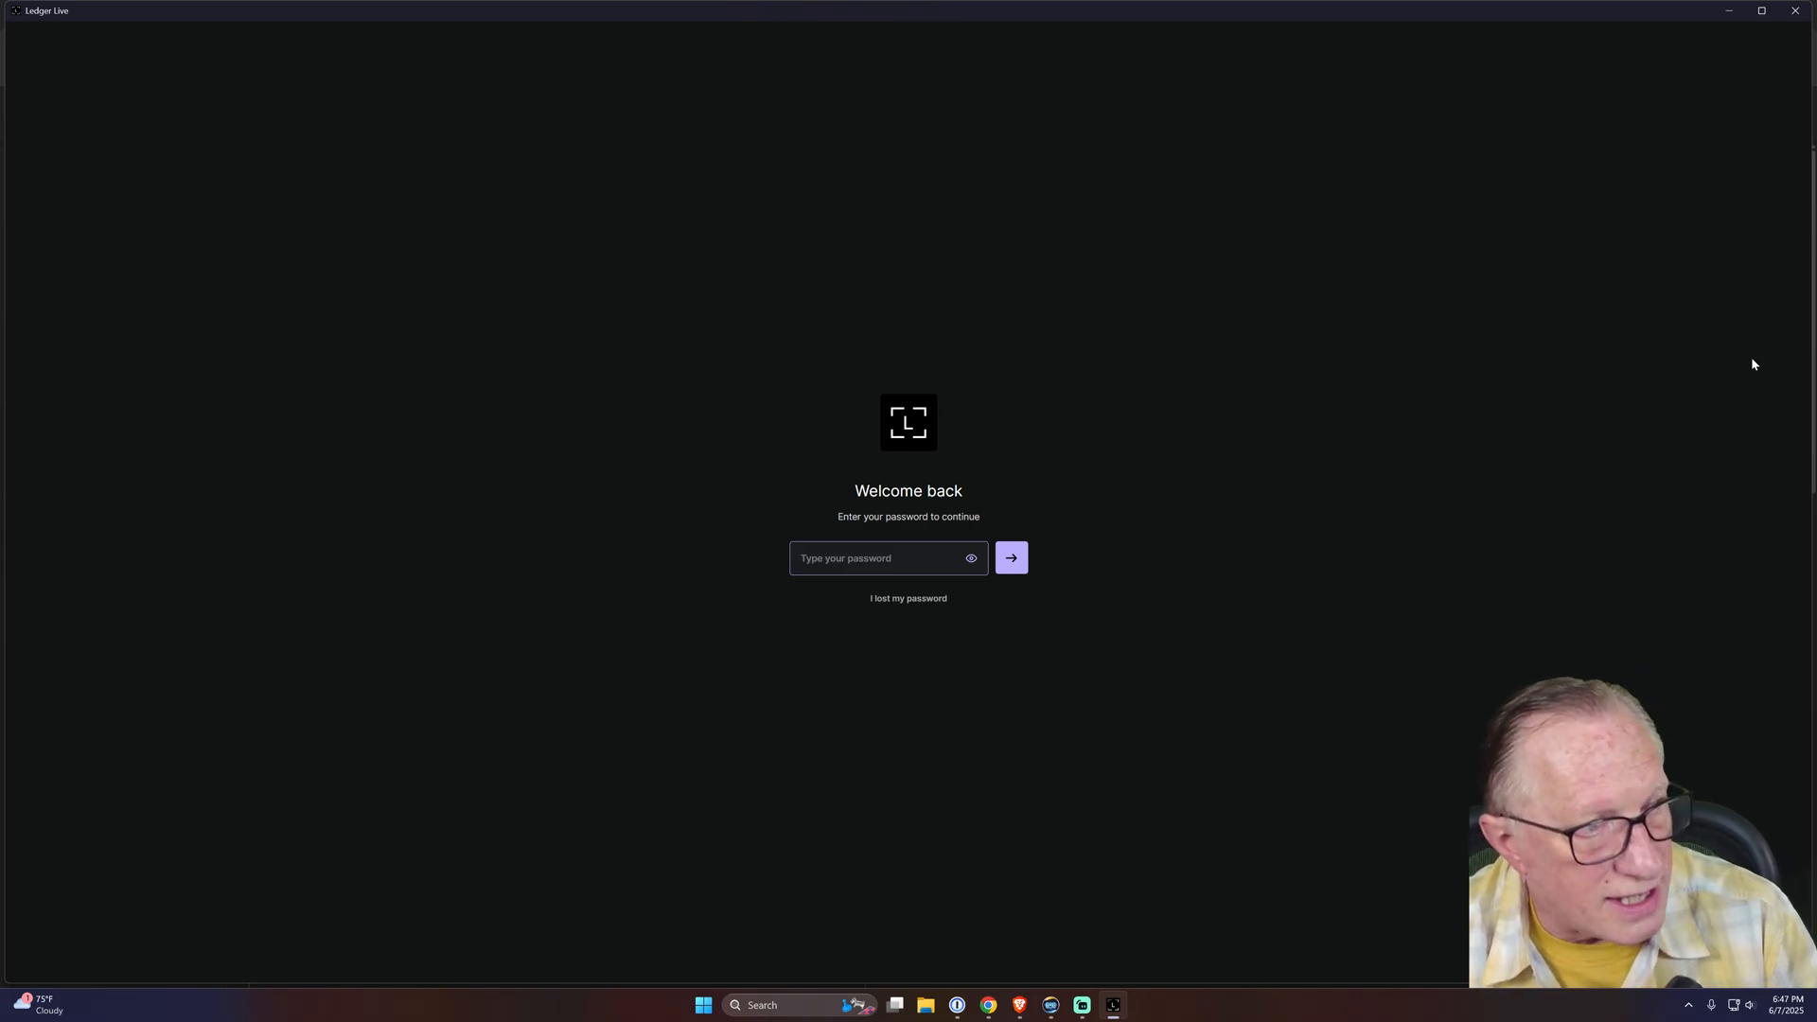
left_click(887, 557)
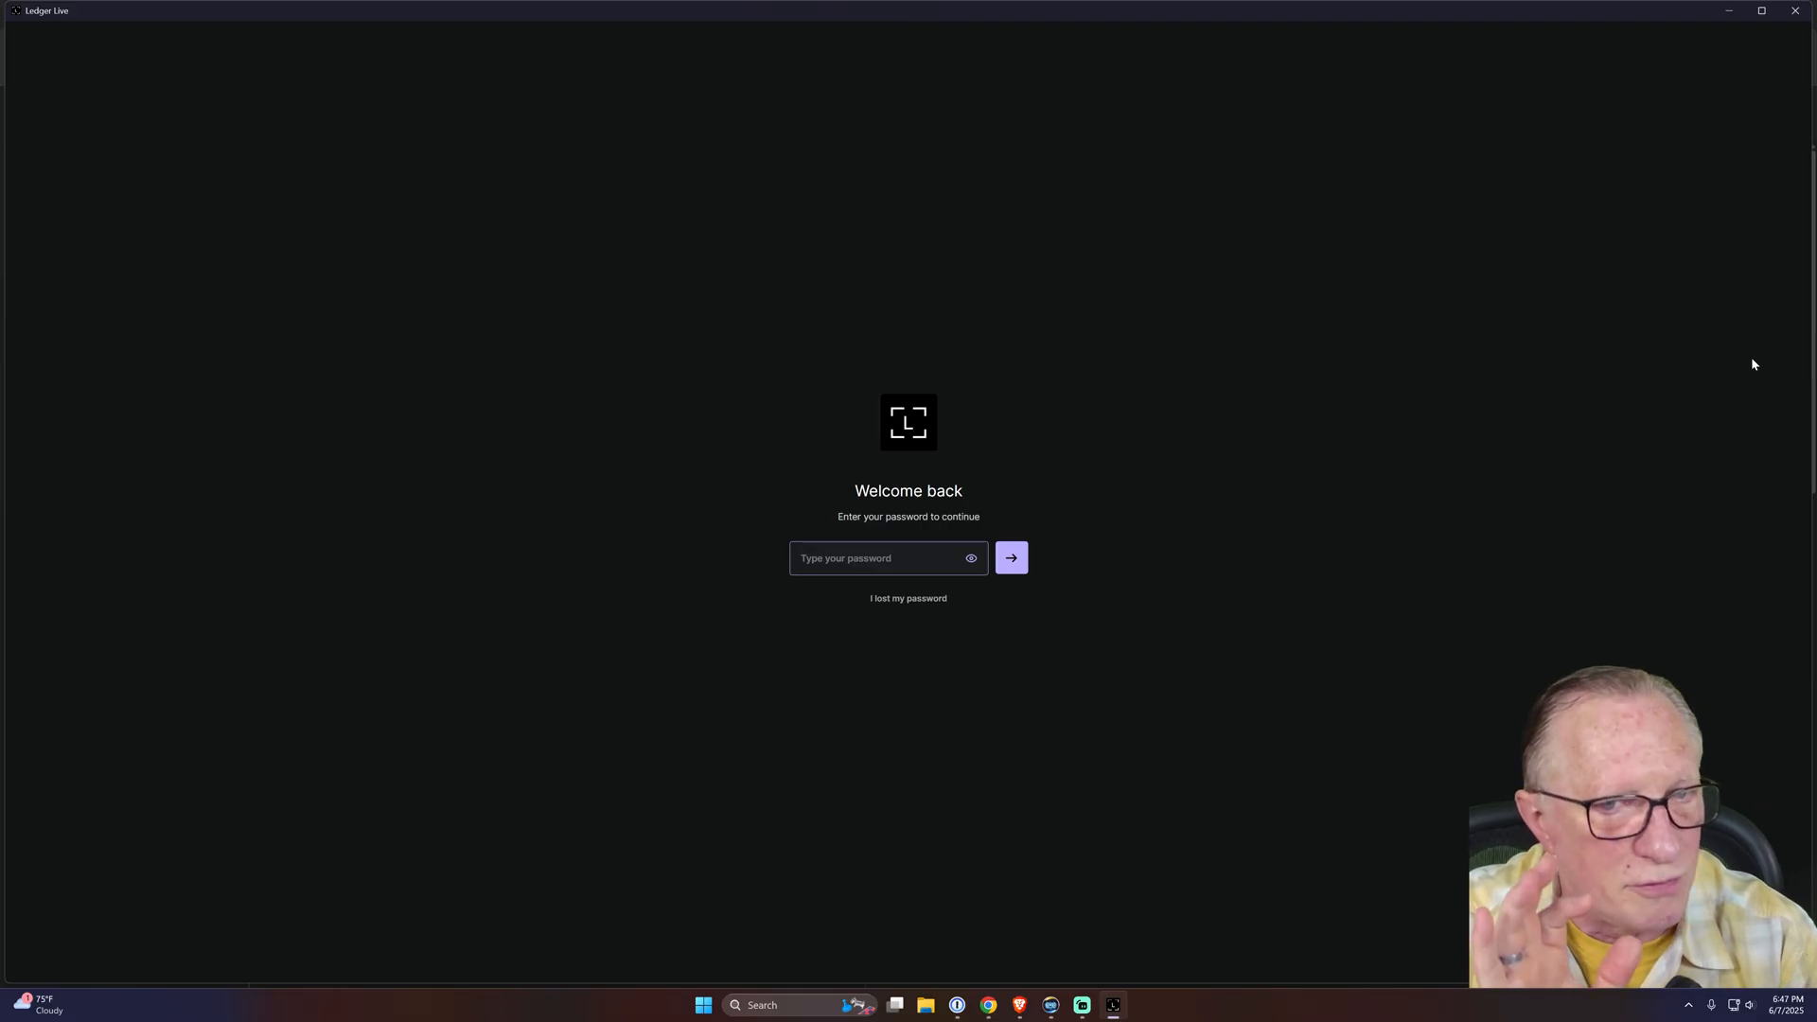
left_click(887, 558)
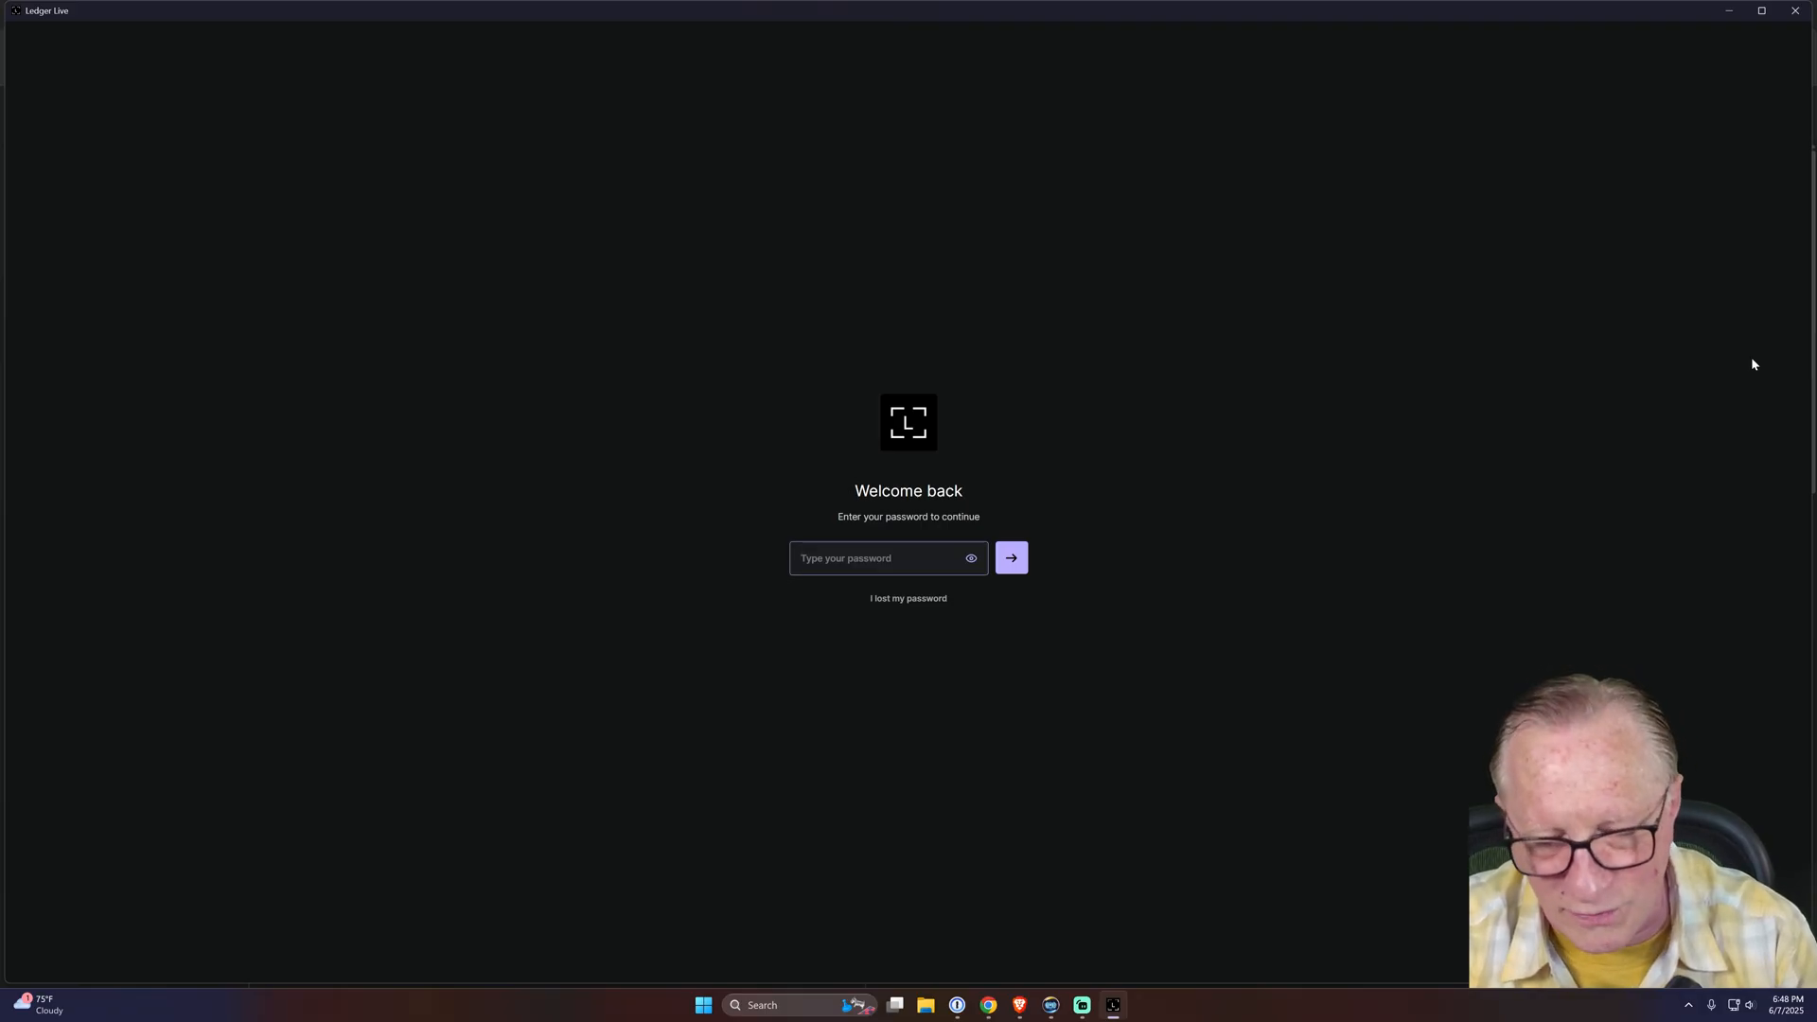
left_click(887, 557)
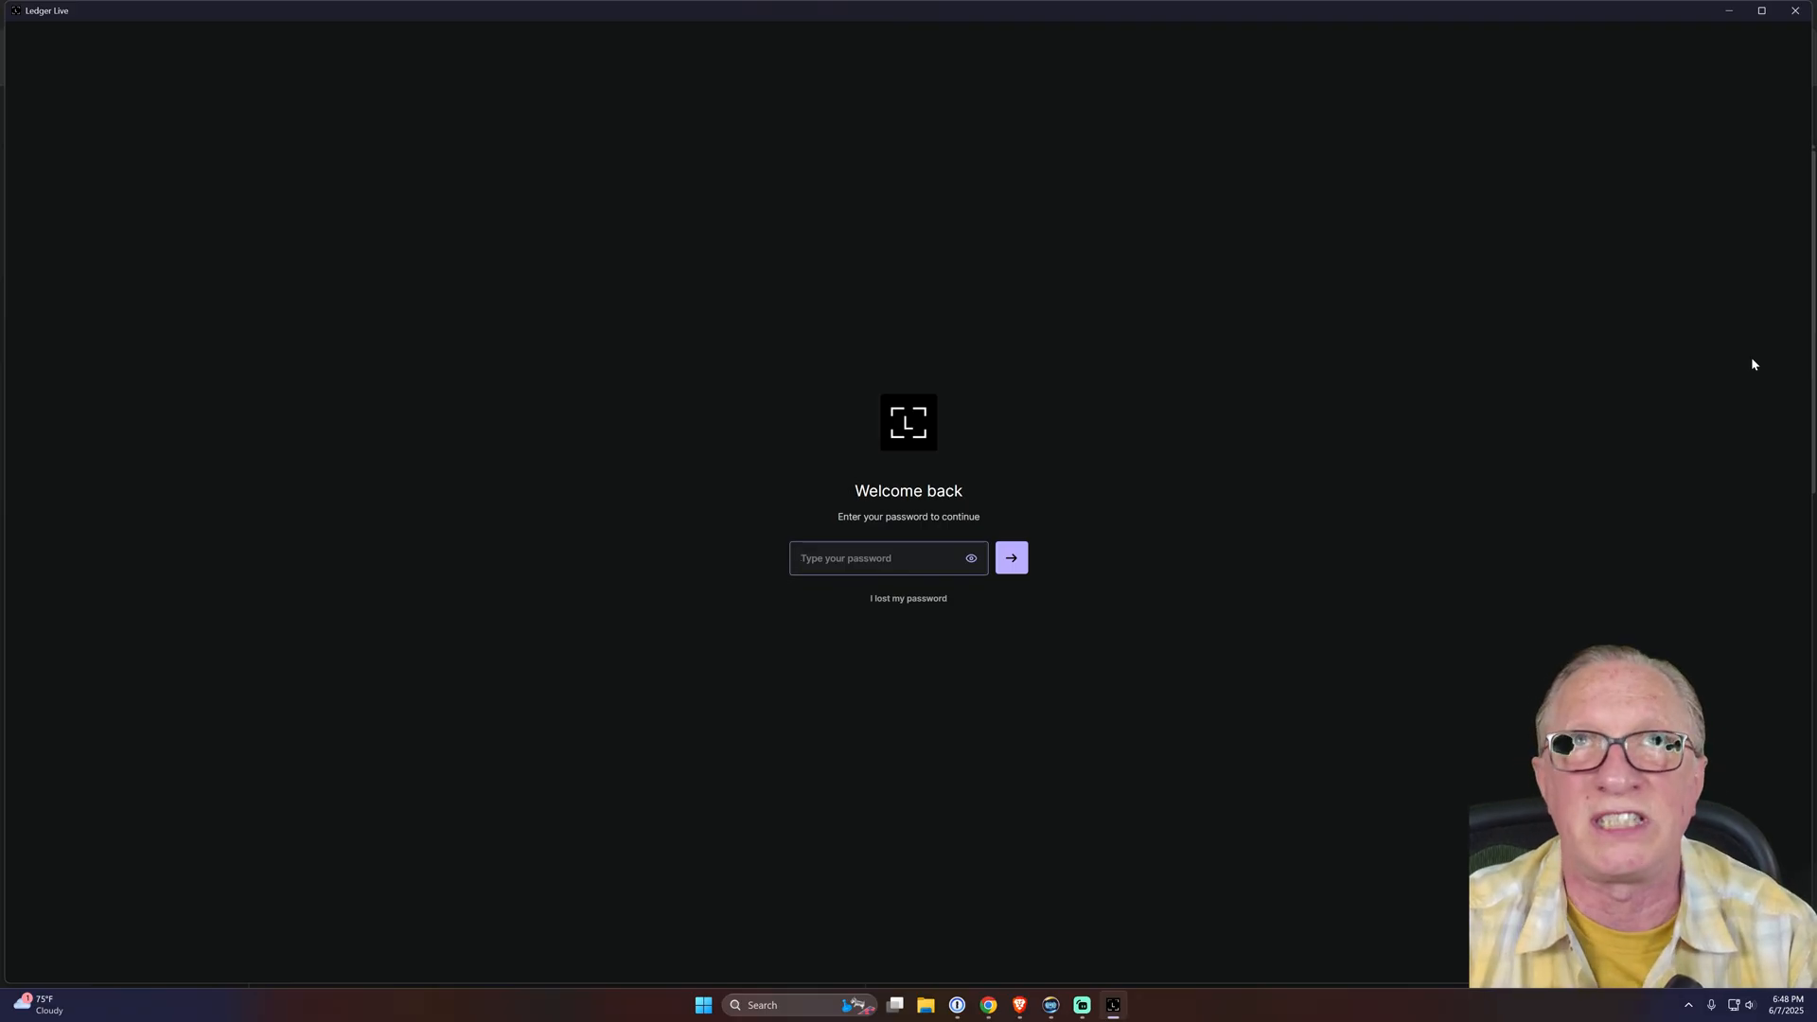
left_click(887, 558)
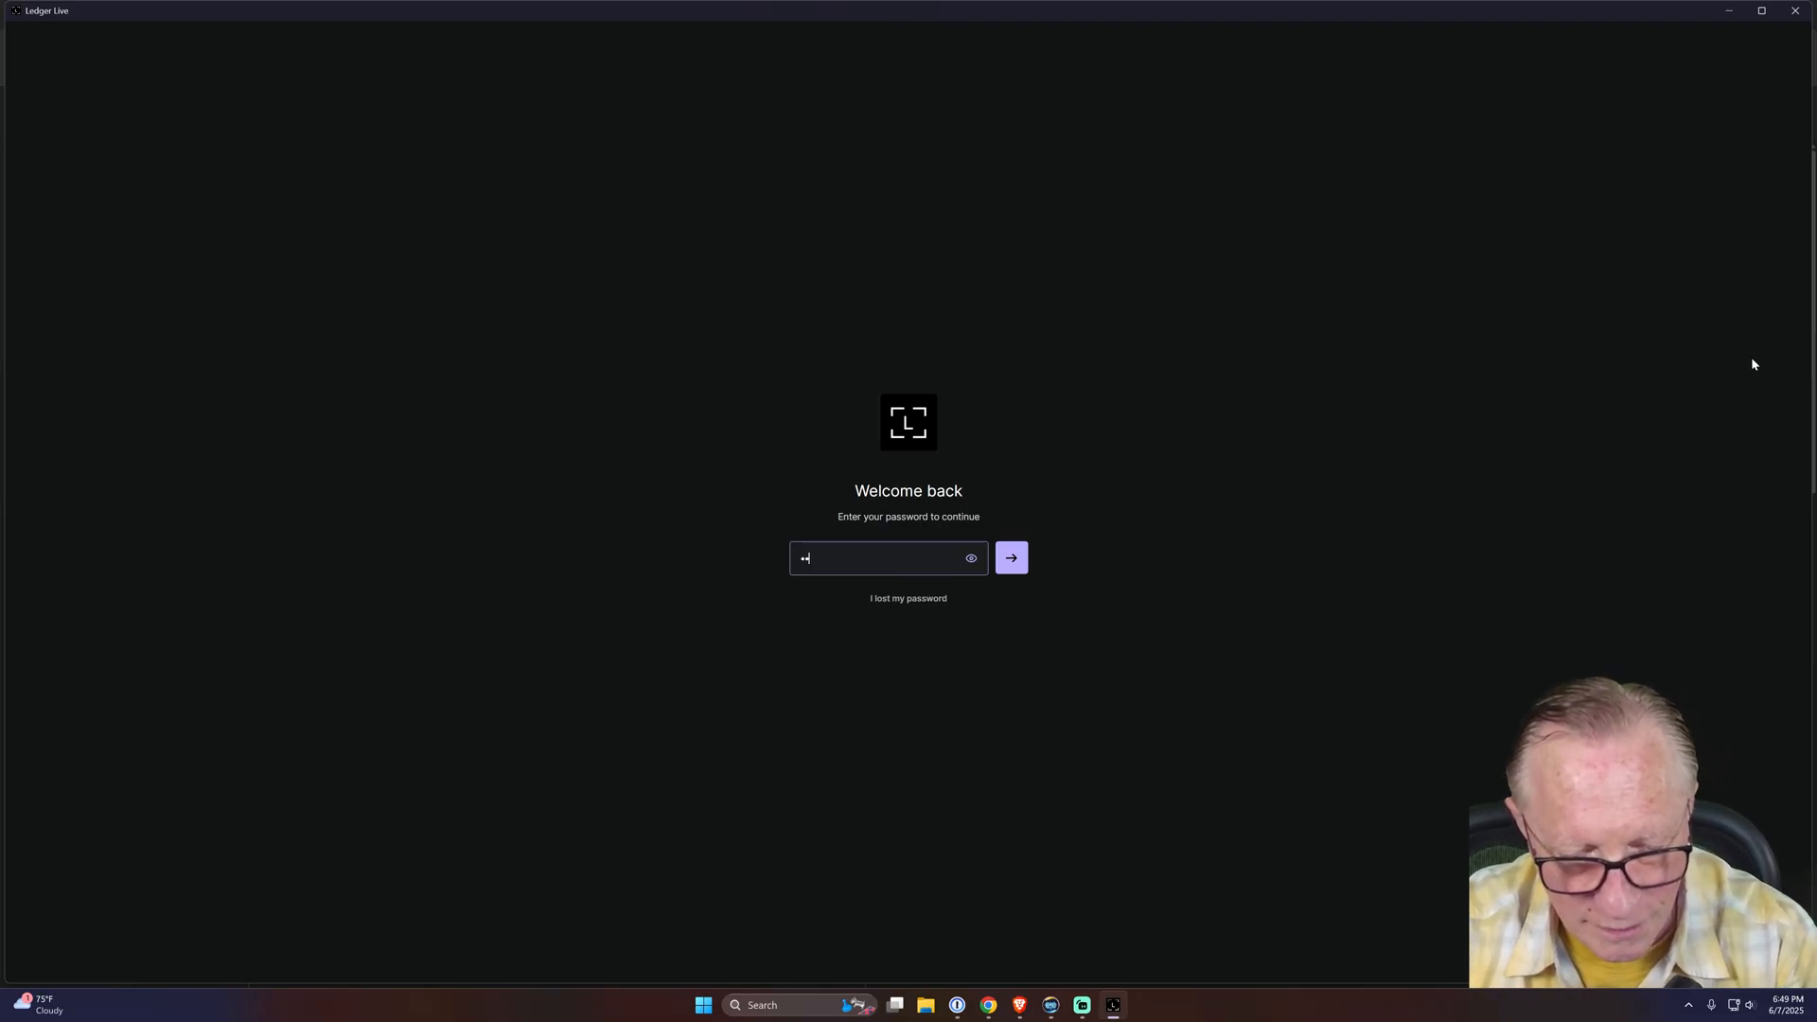
type("•••••")
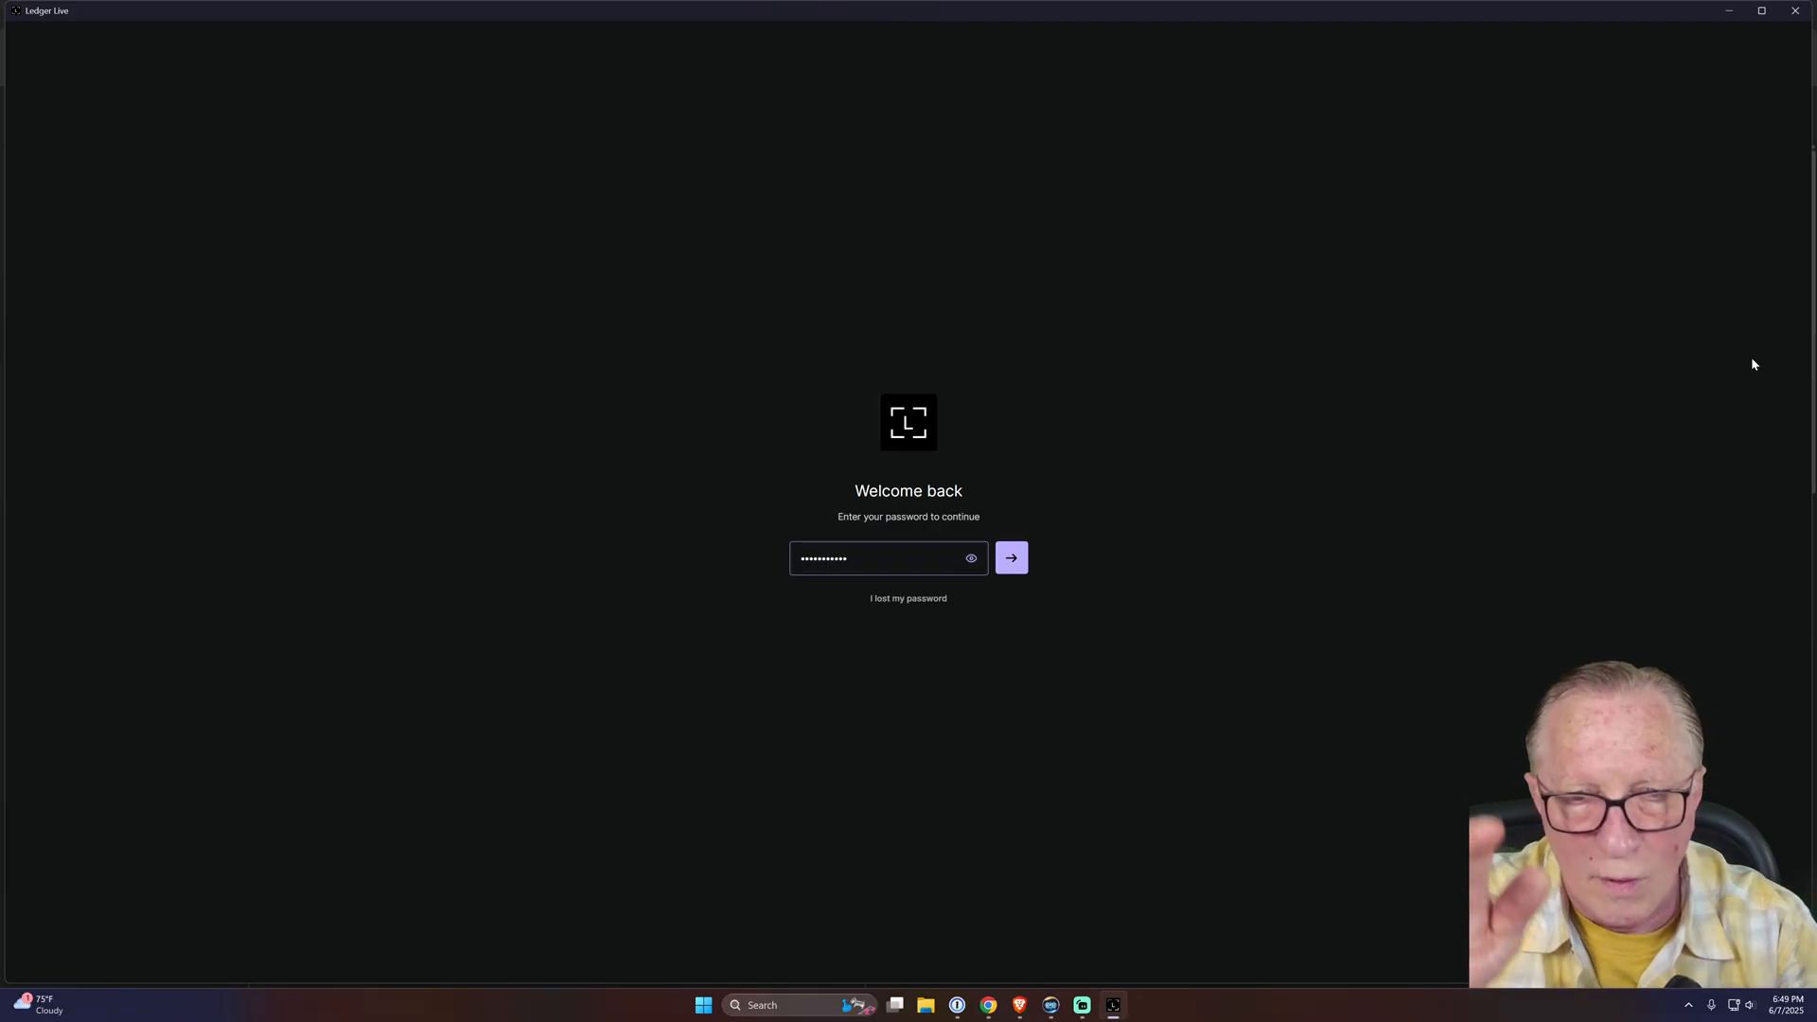
left_click(1010, 557)
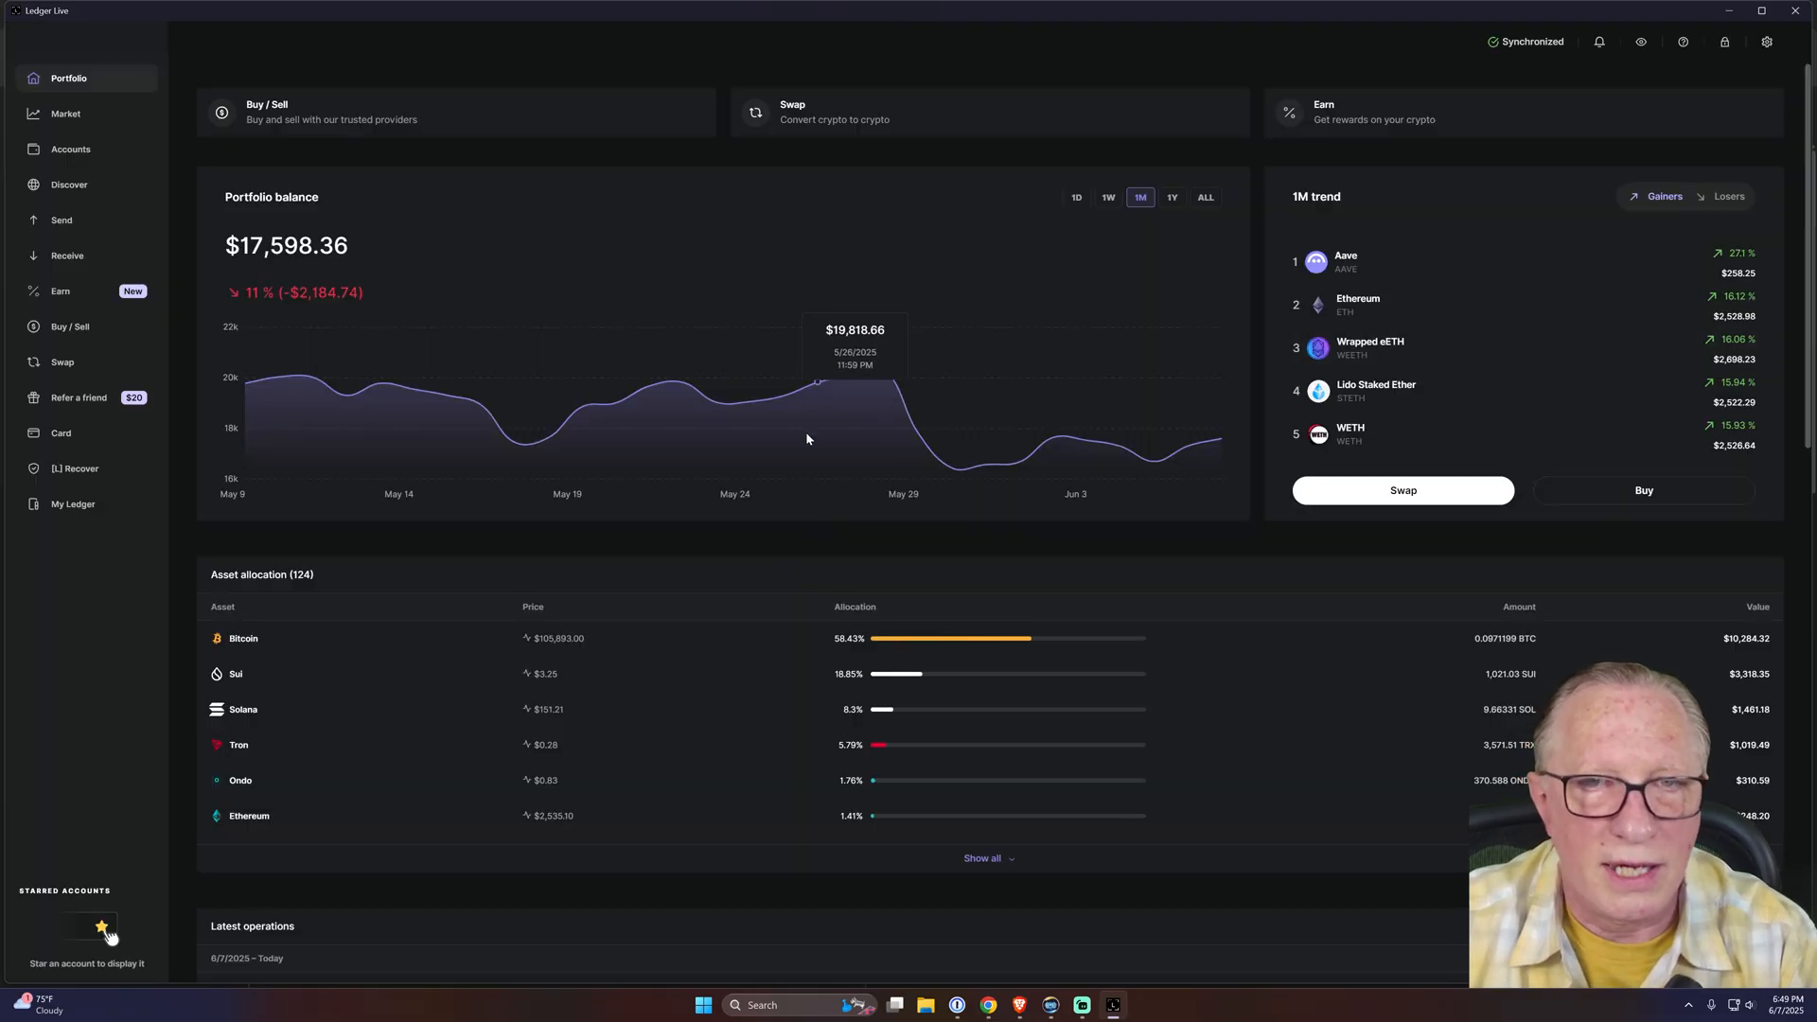
- Switch off Password lock in Settings and confirm with the current password
left_click(1766, 43)
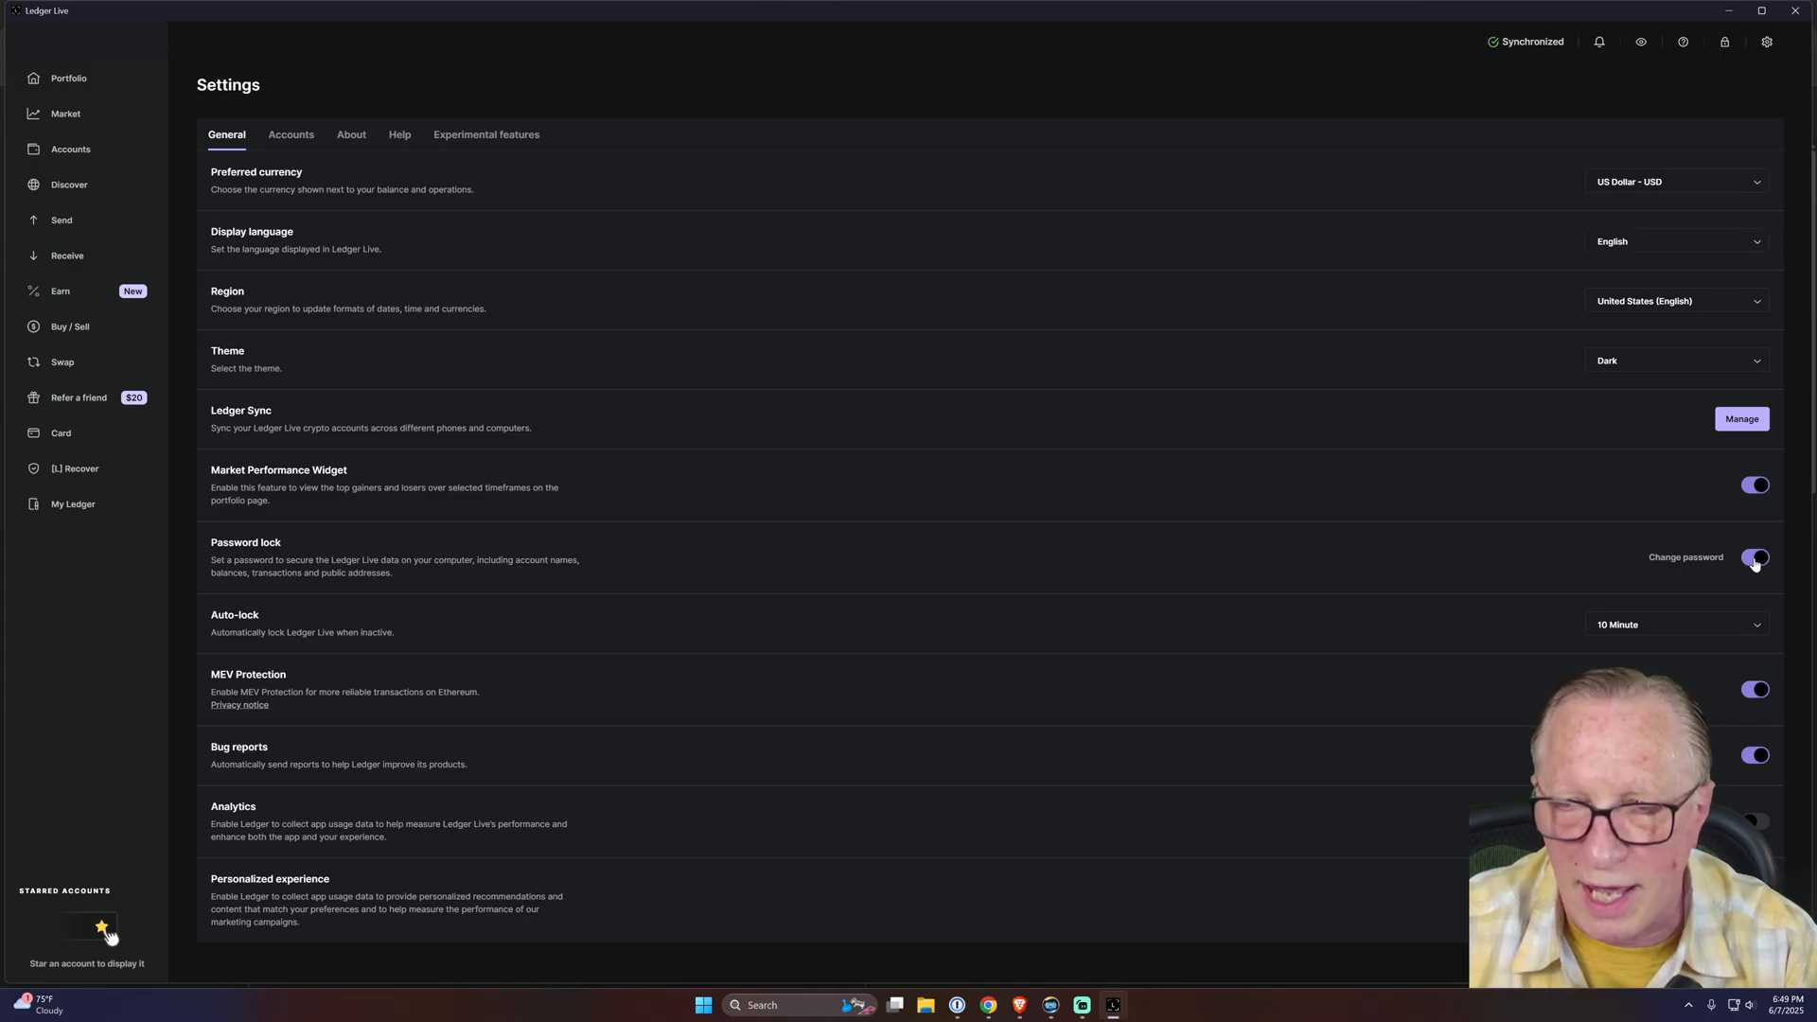
left_click(1756, 557)
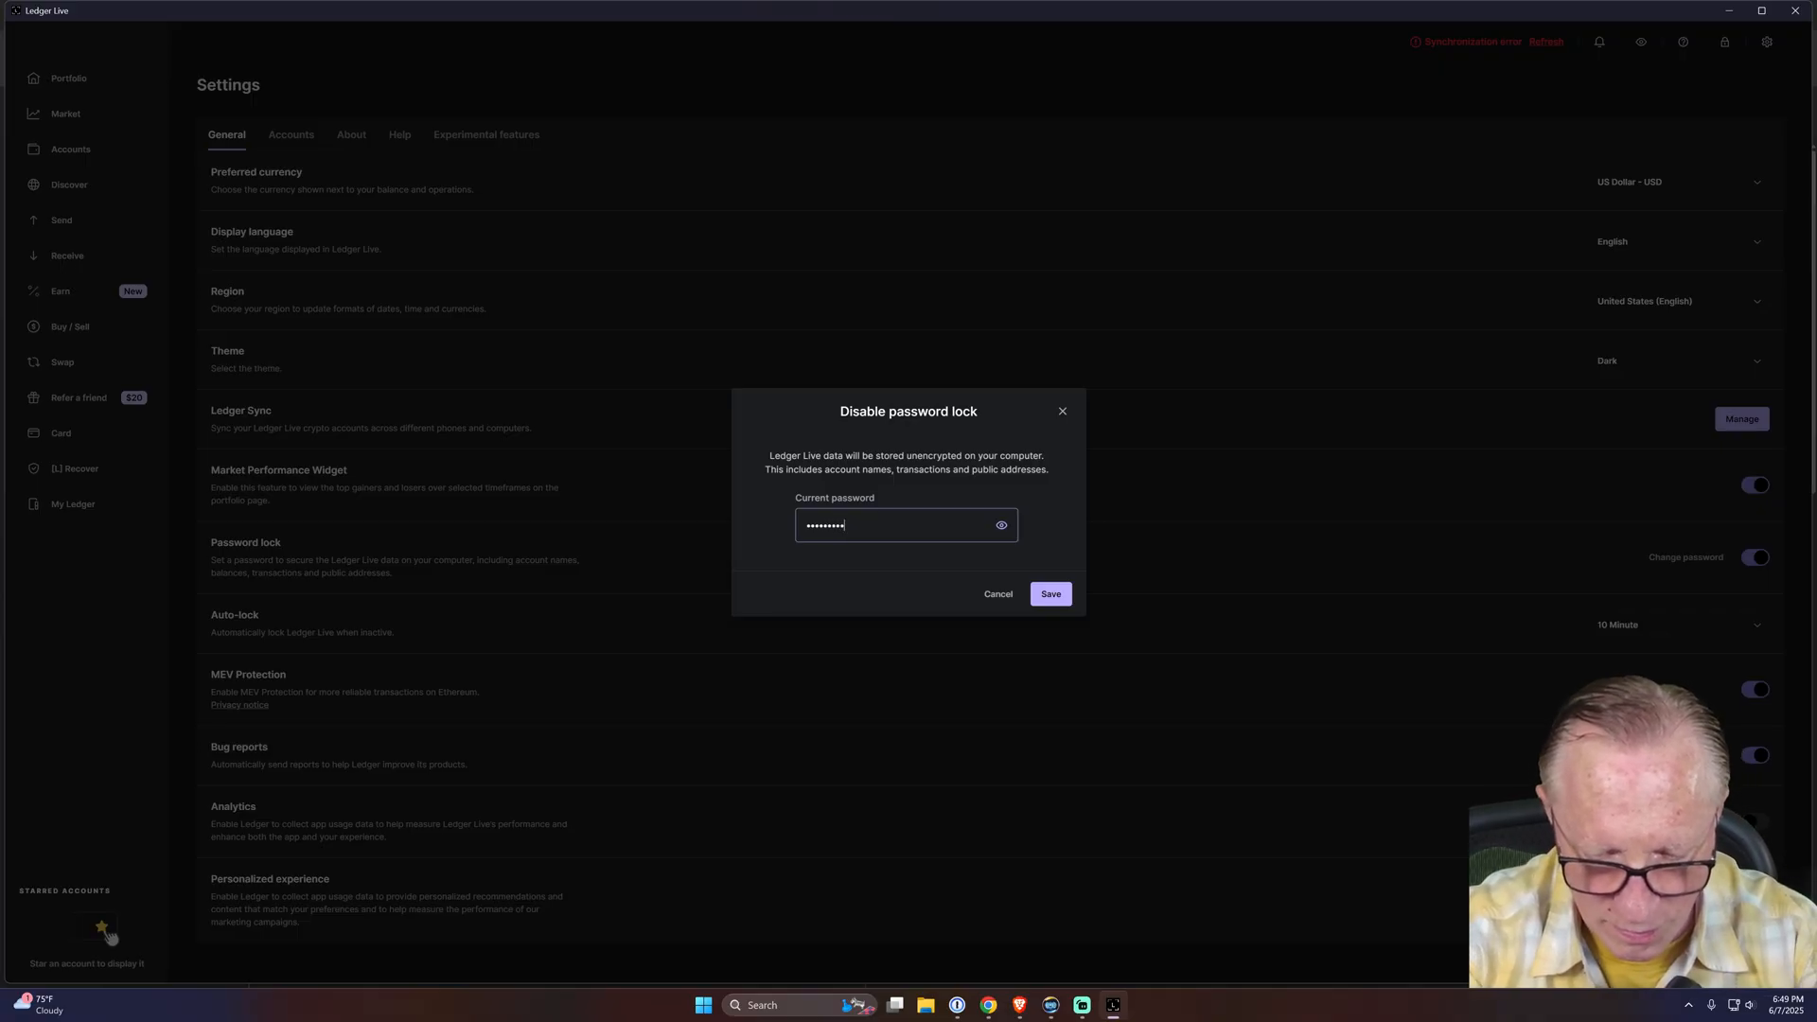
left_click(1049, 593)
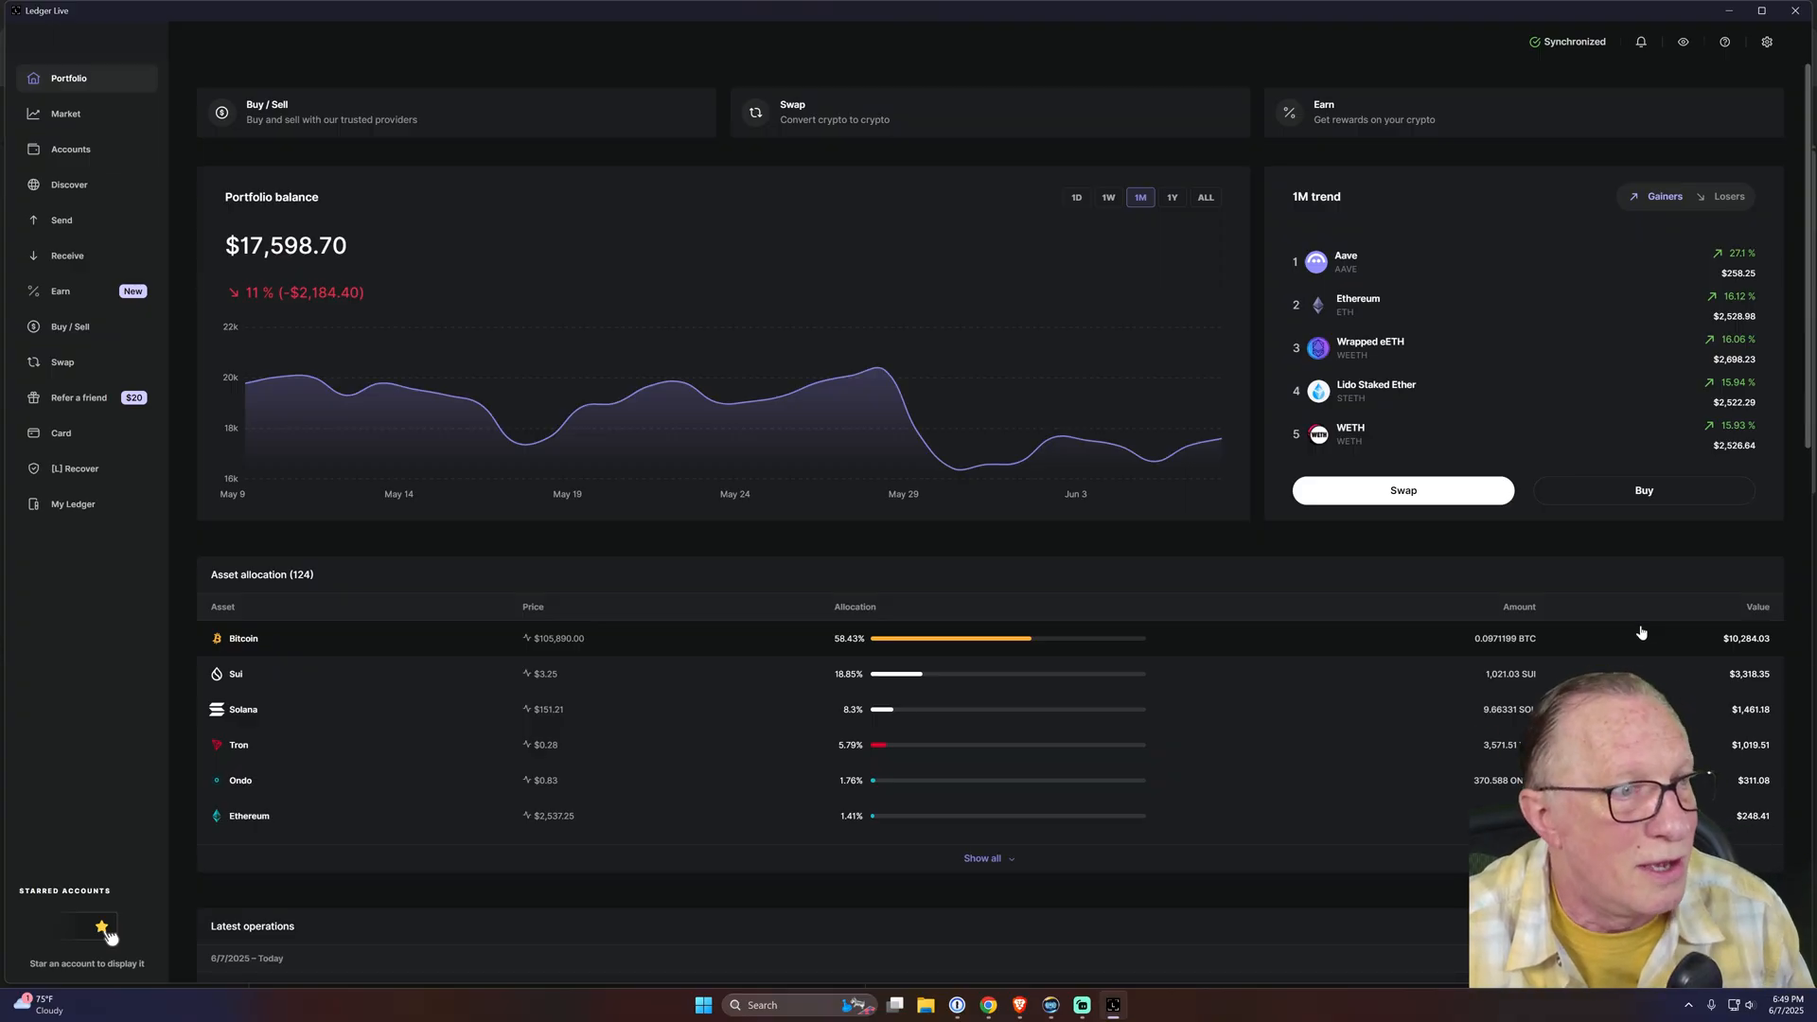
mouse_move(986, 463)
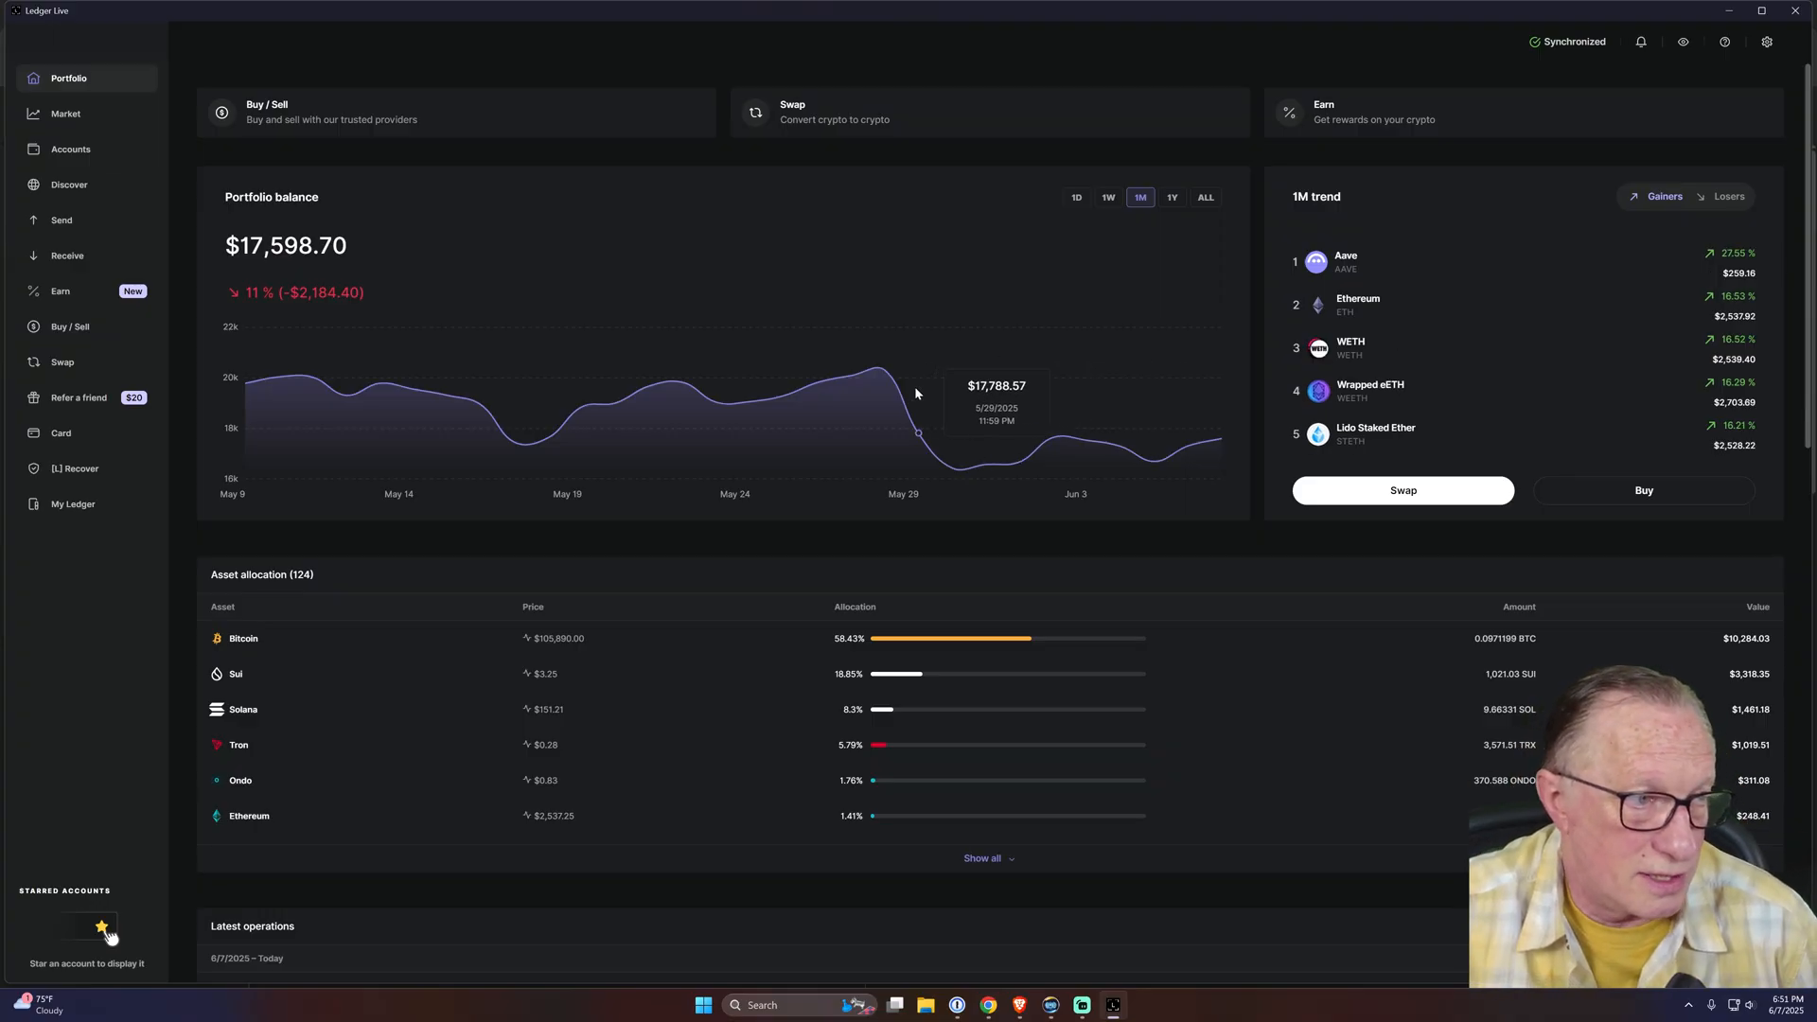
mouse_move(951, 466)
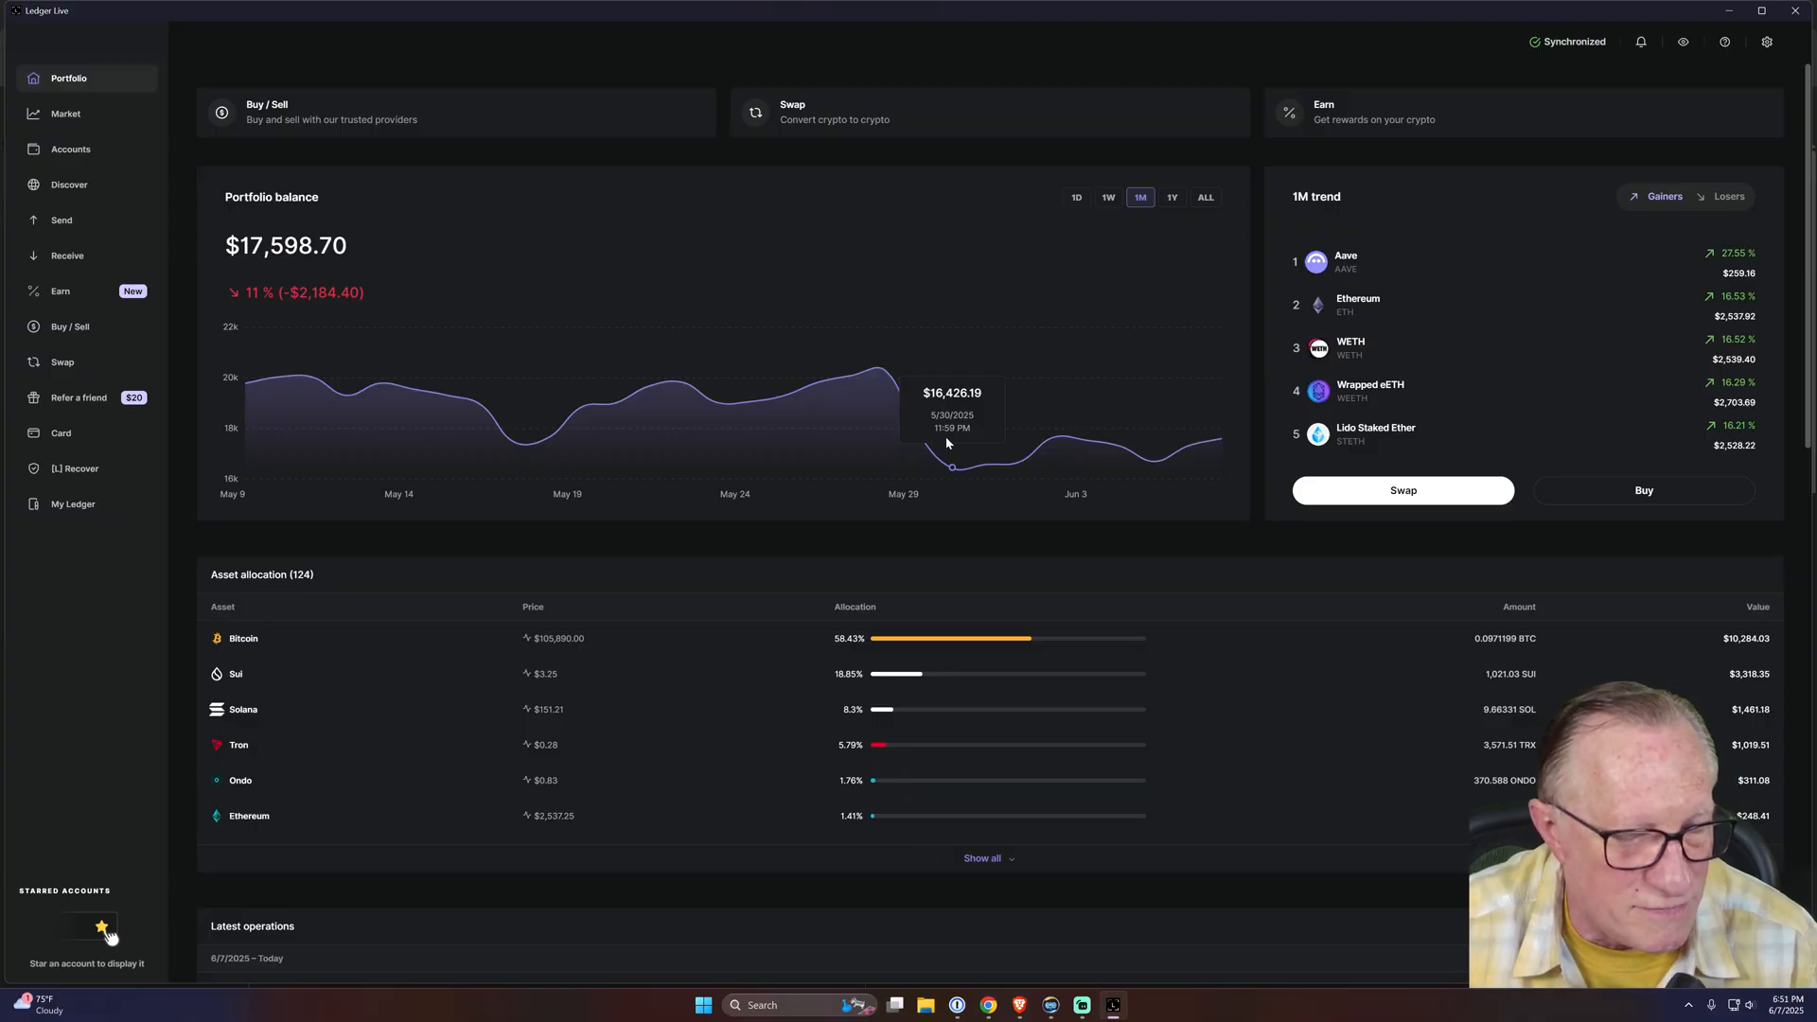
mouse_move(1791, 176)
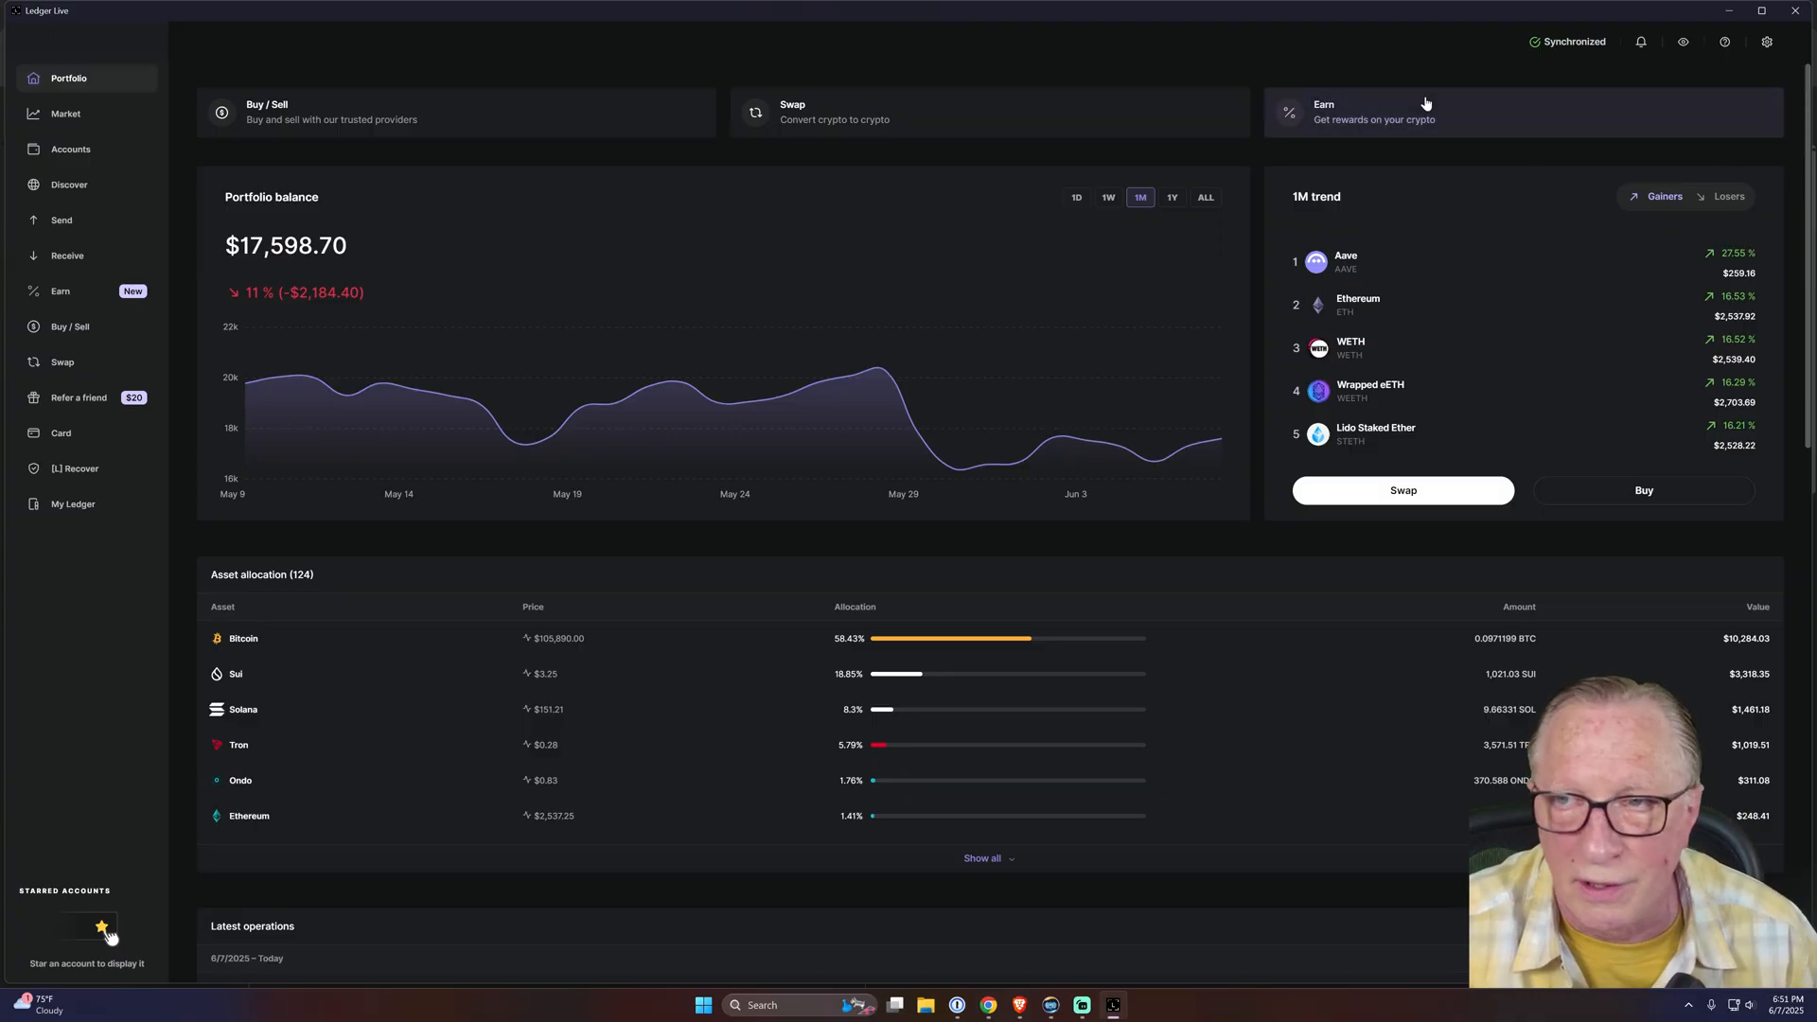
mouse_move(806, 326)
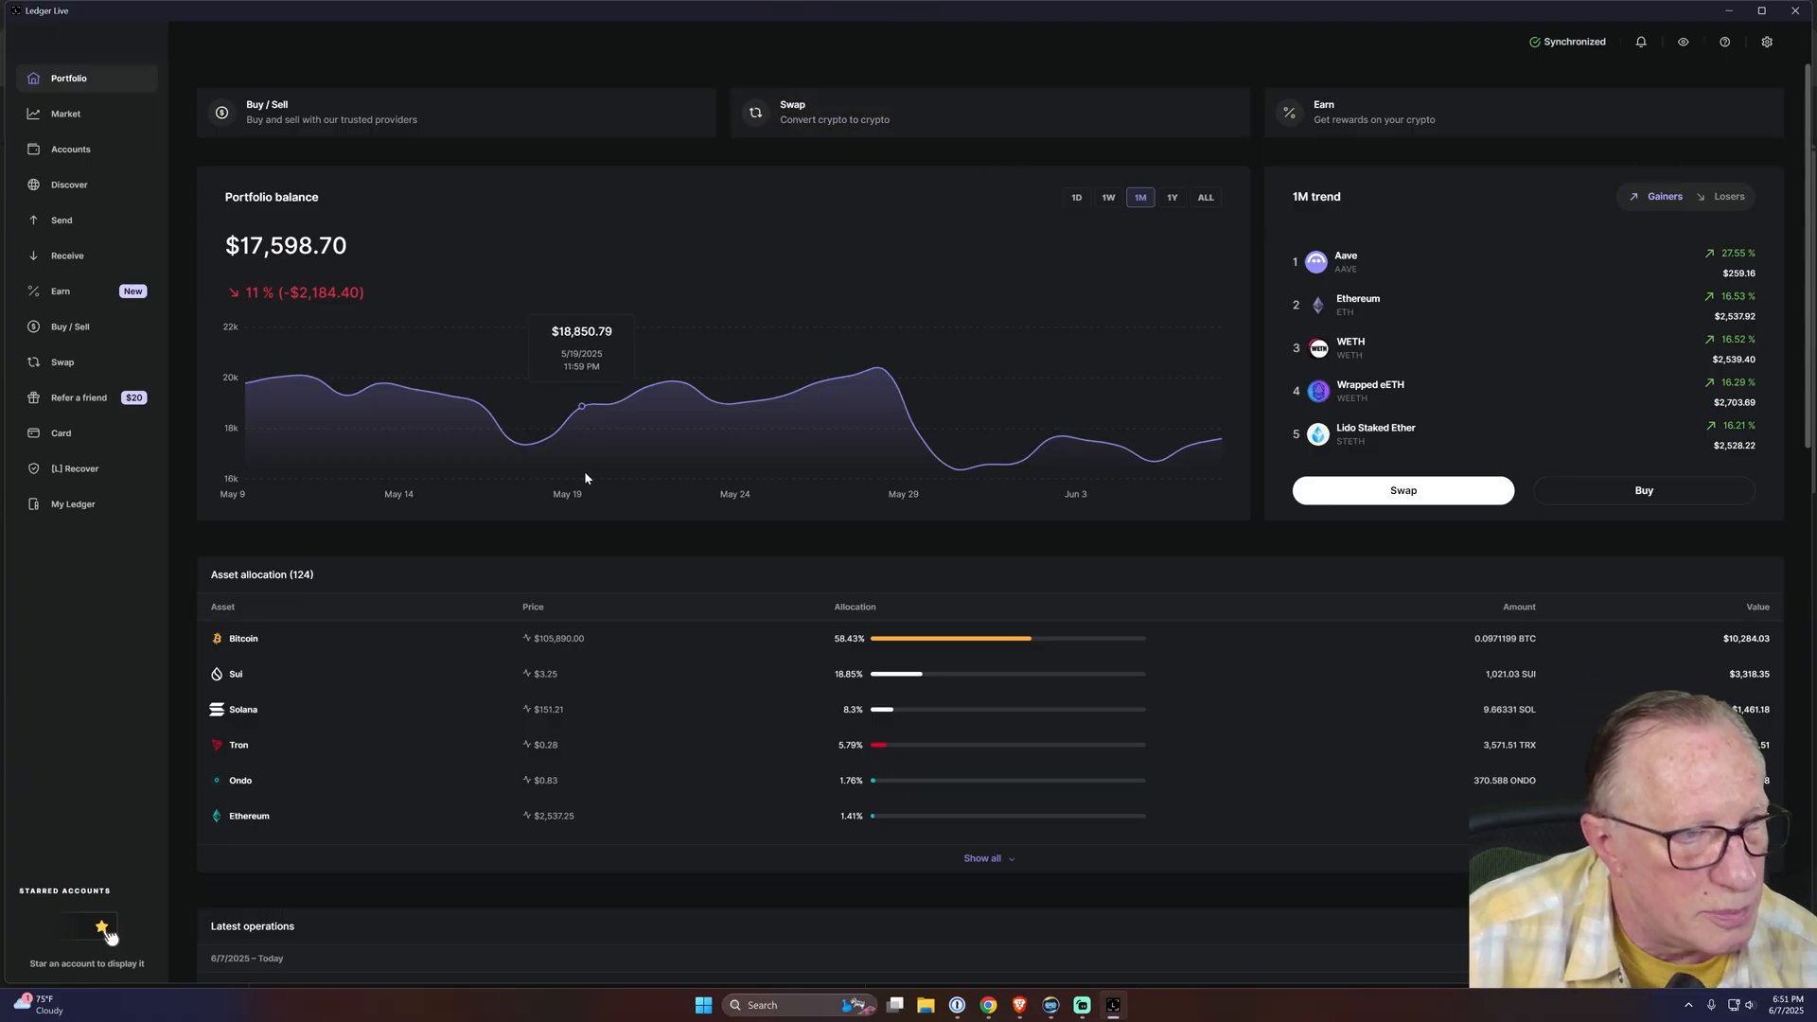
- Reopen Settings to verify the Password lock toggle is off
left_click(1766, 42)
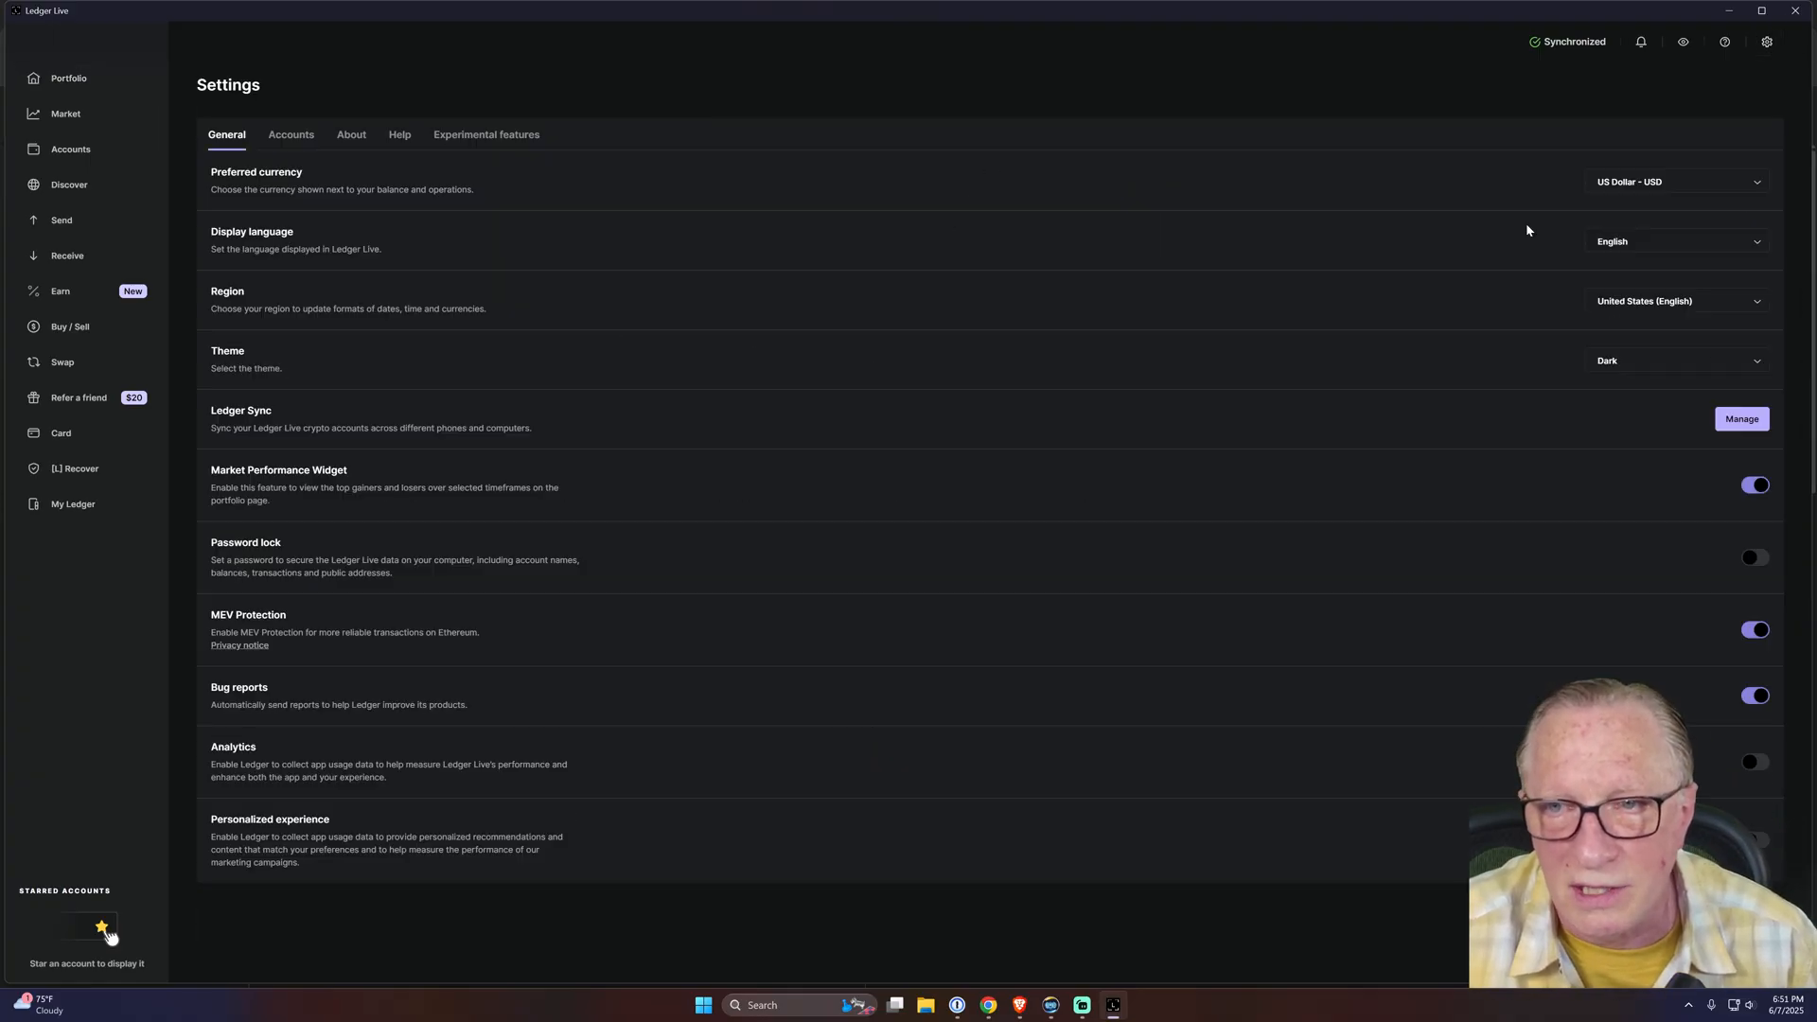
mouse_move(1600, 502)
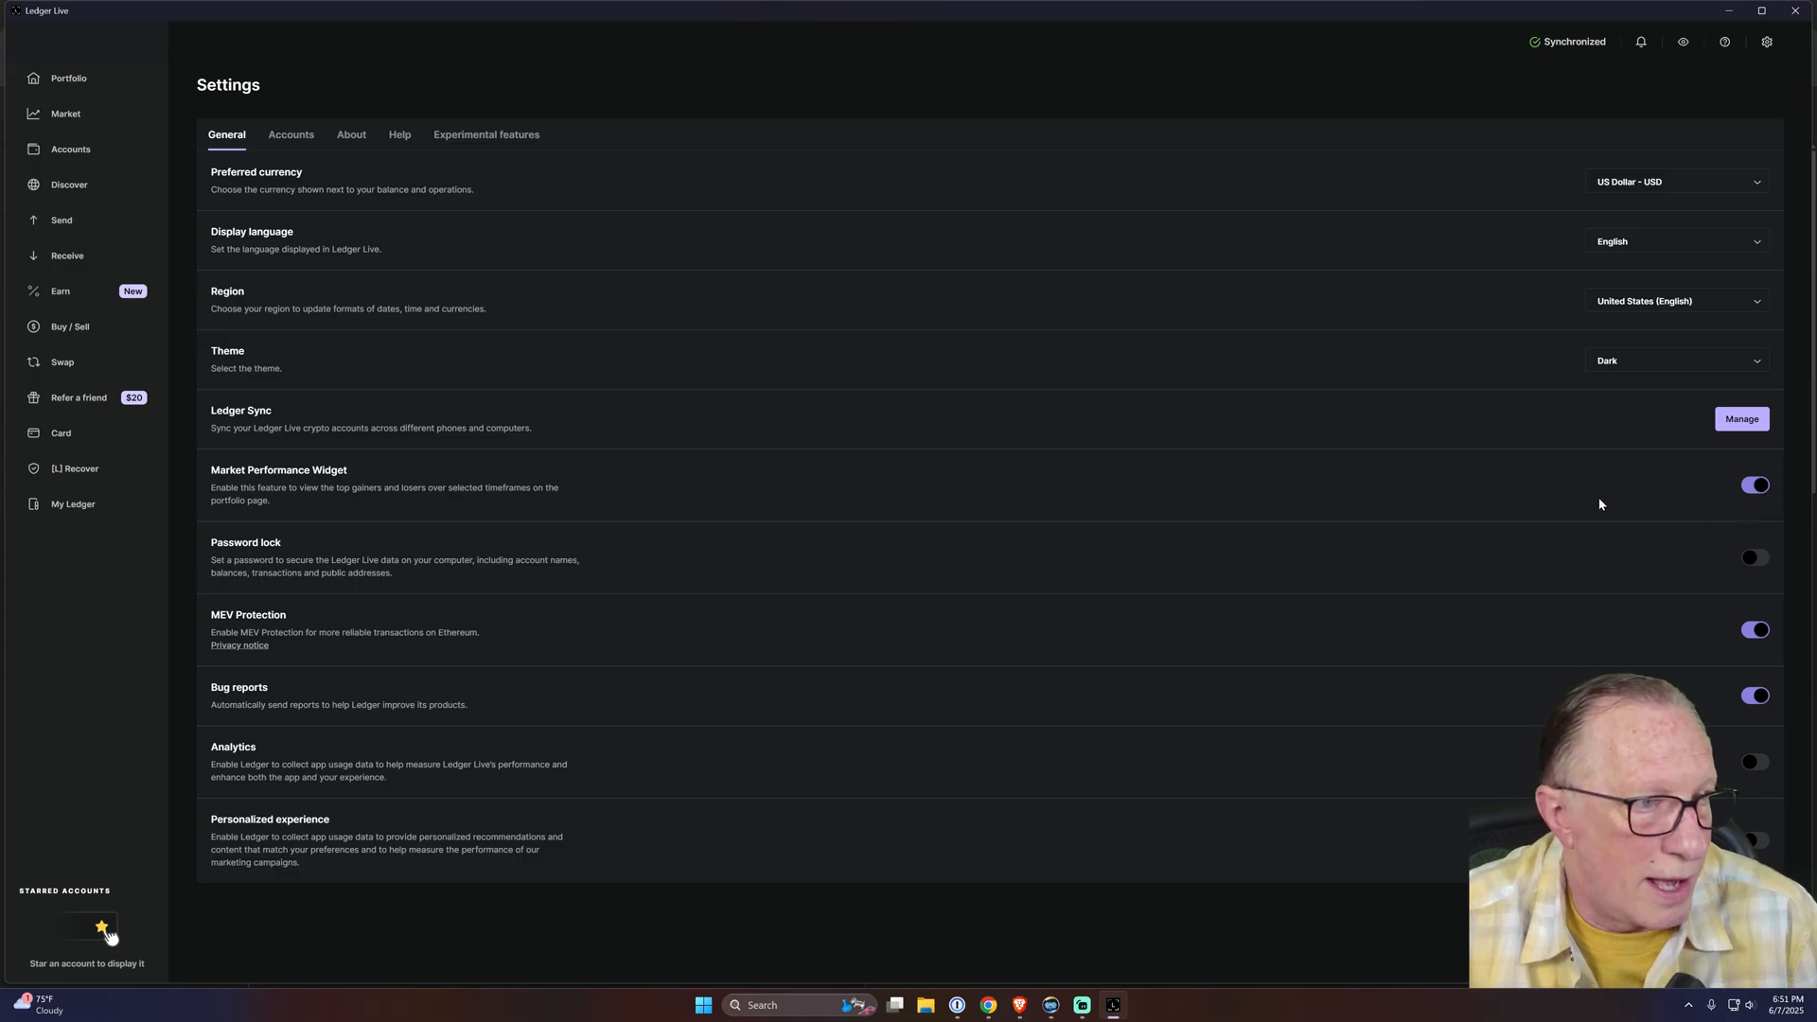